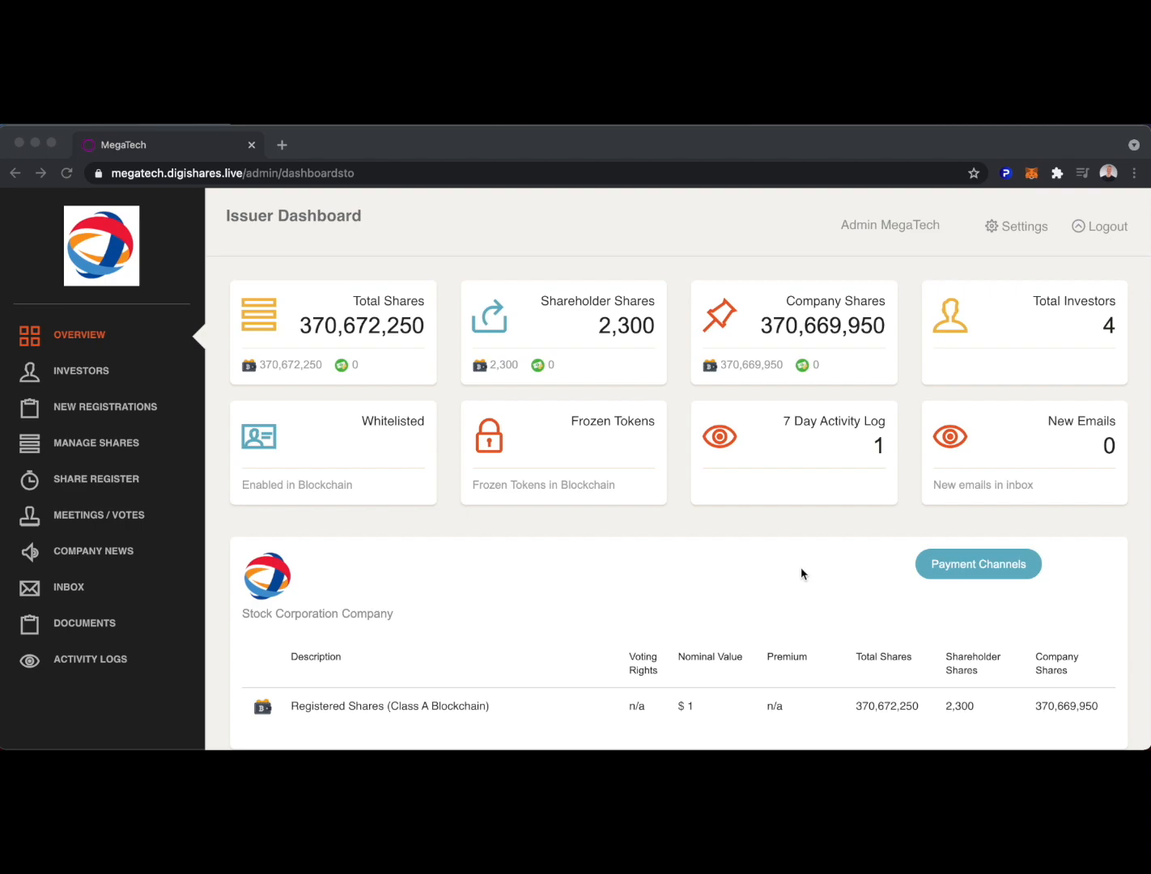
mouse_move(306, 328)
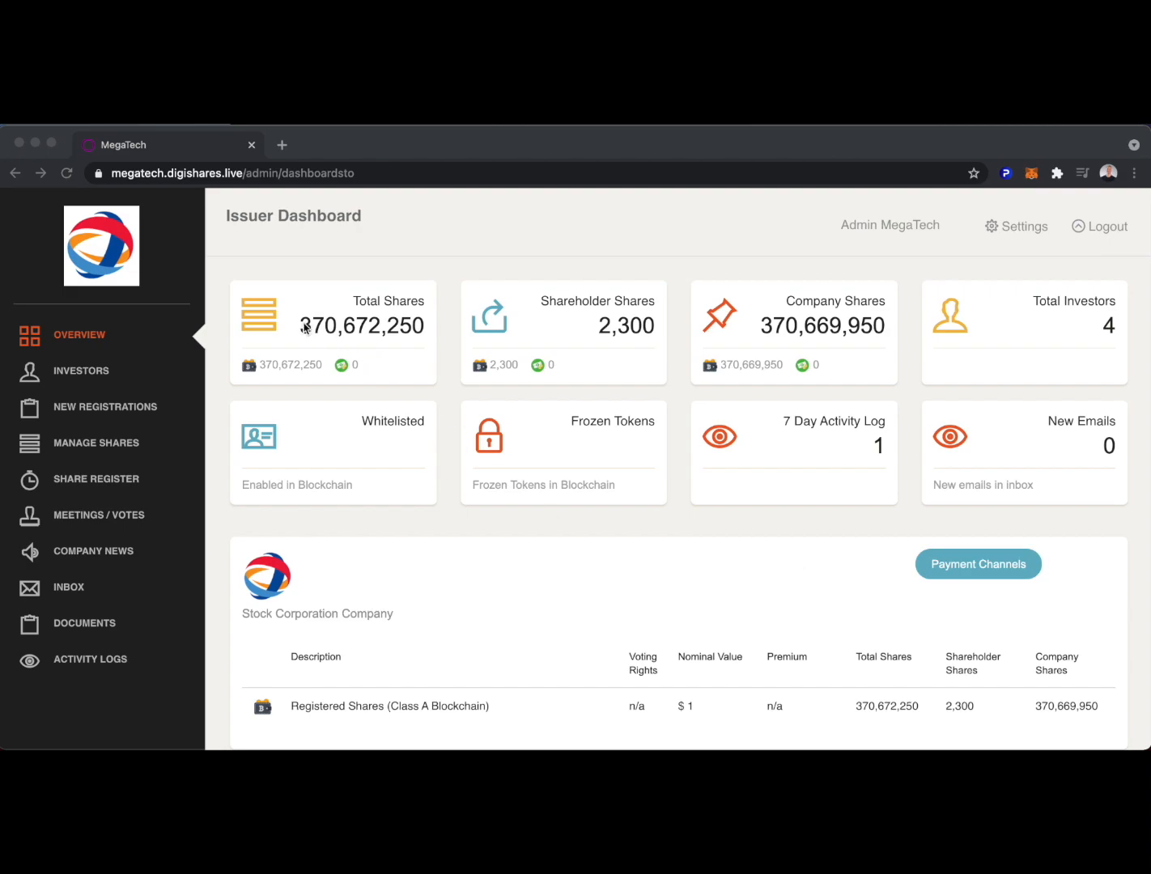
mouse_move(609, 328)
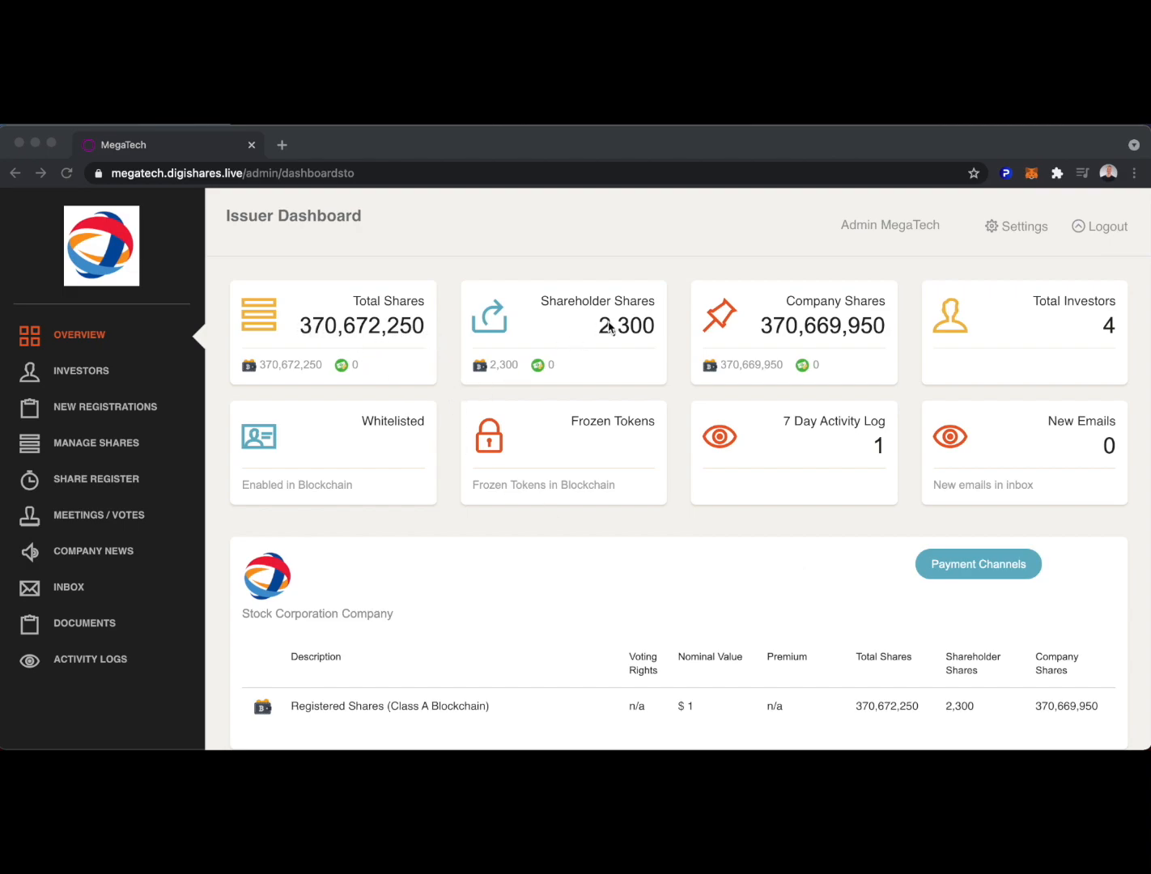
mouse_move(679, 364)
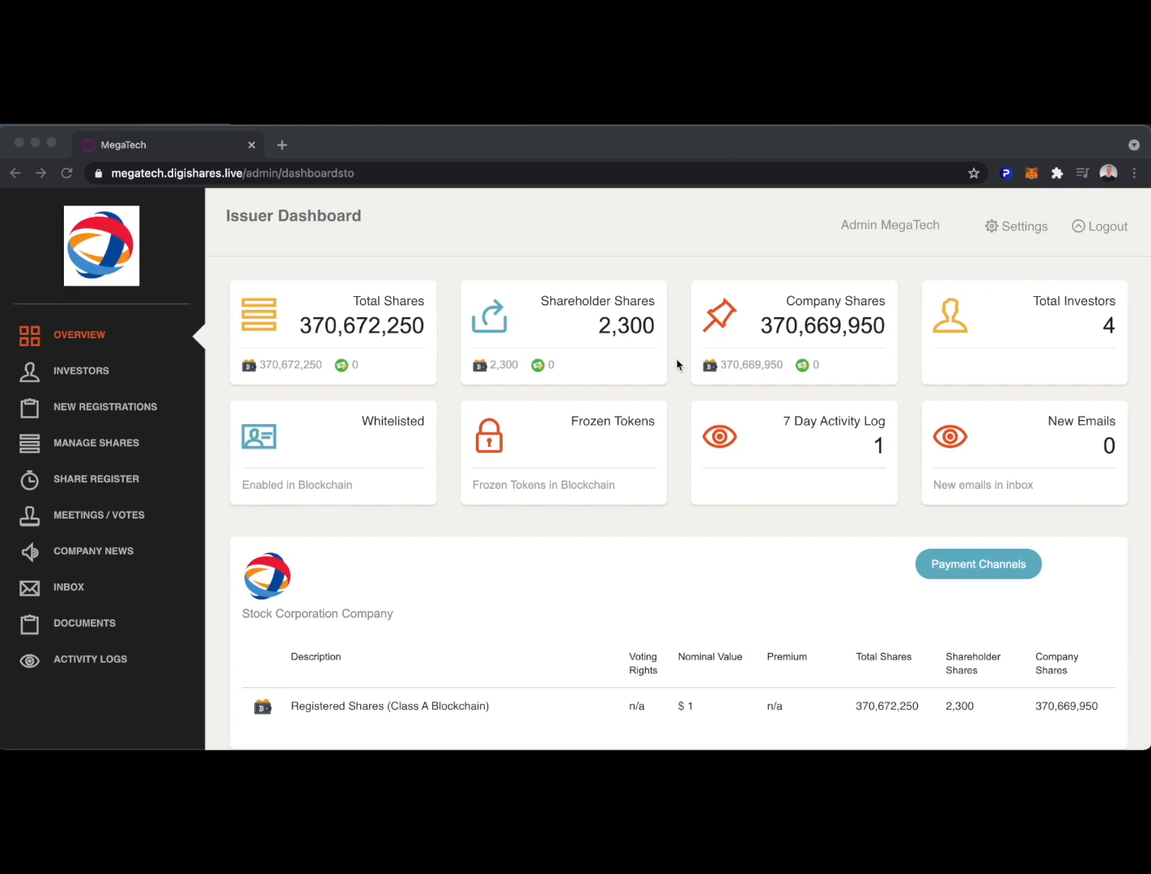
mouse_move(1025, 345)
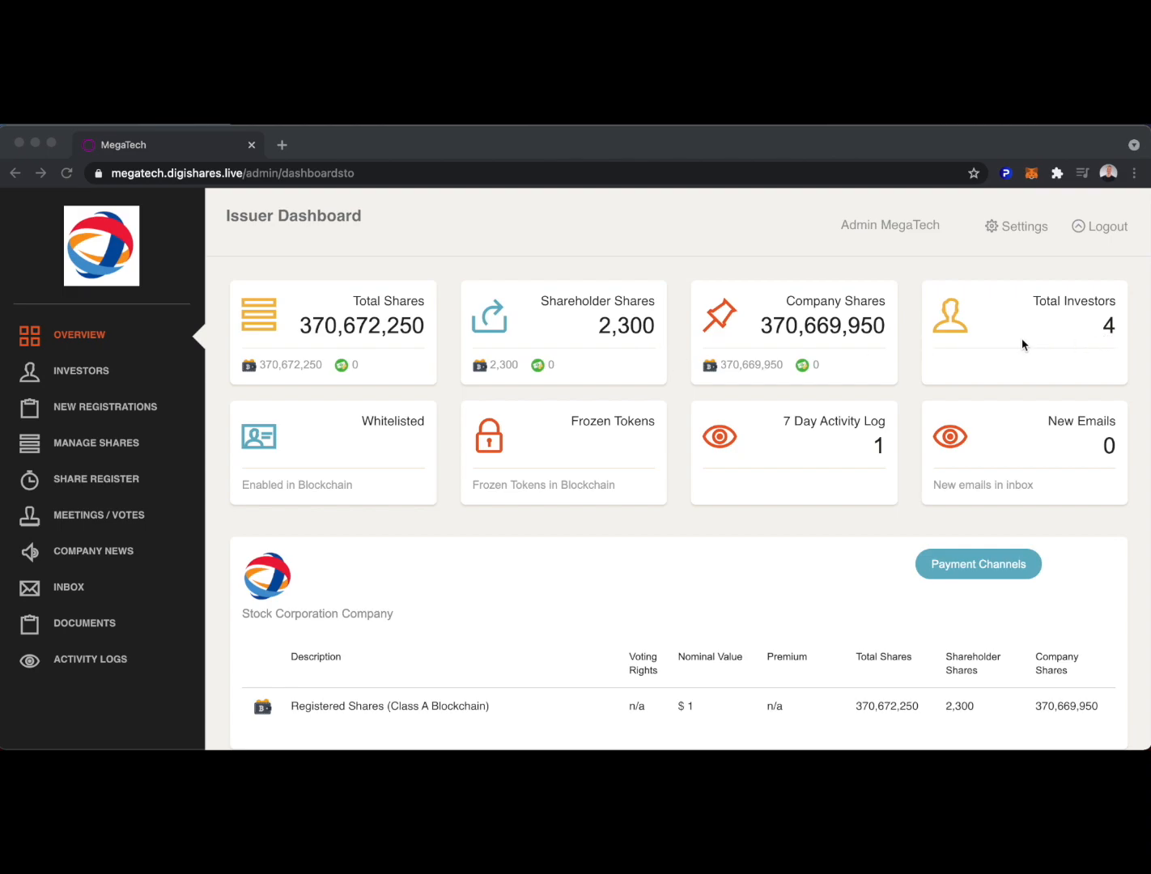
Step: Open the Investors List showing four investors with countries, share holdings and circulation totals
left_click(81, 371)
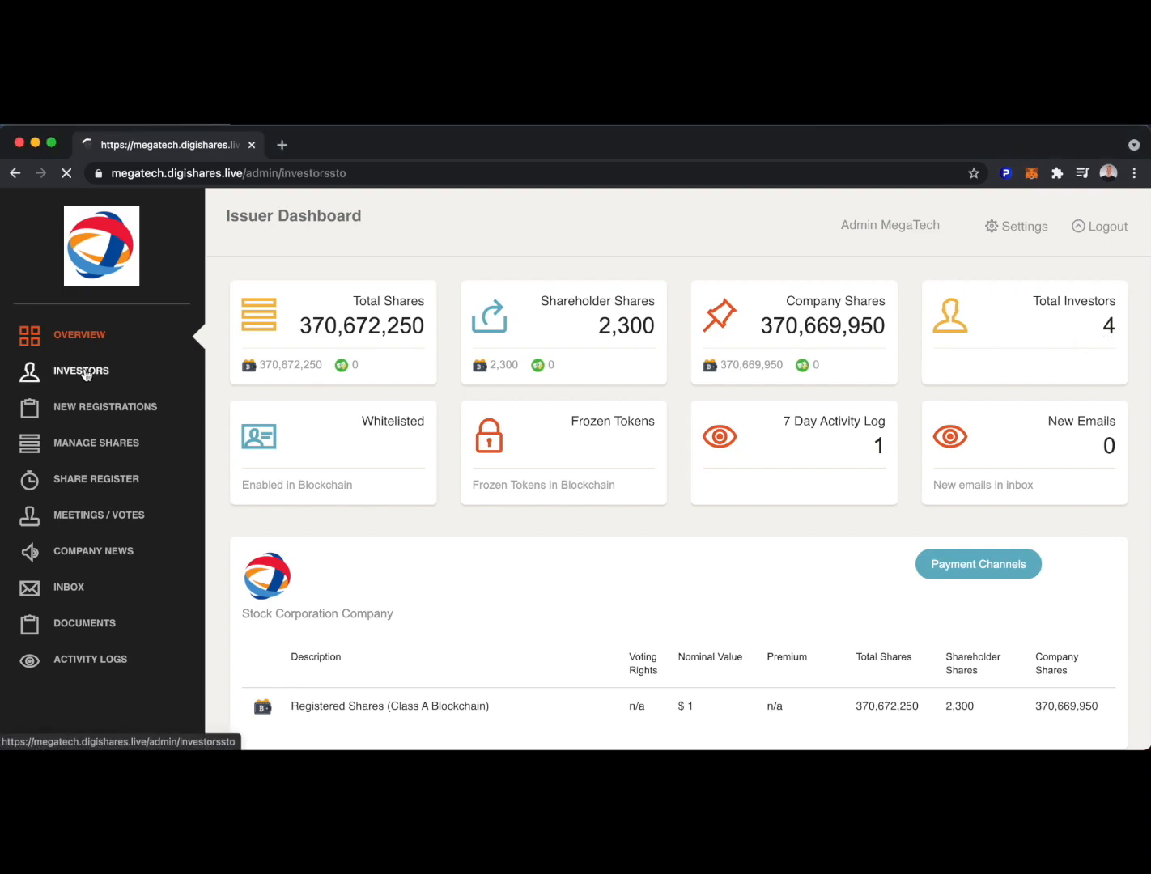
left_click(81, 370)
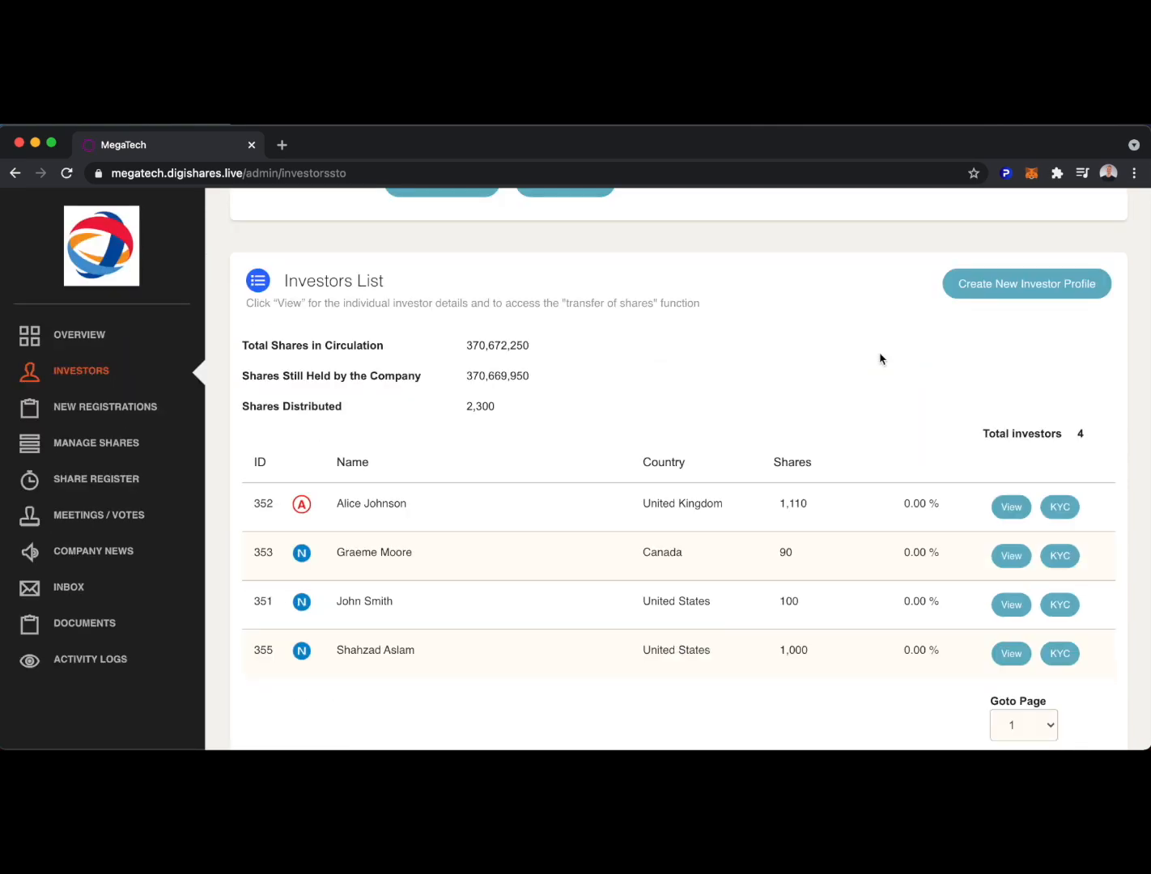
mouse_move(890, 397)
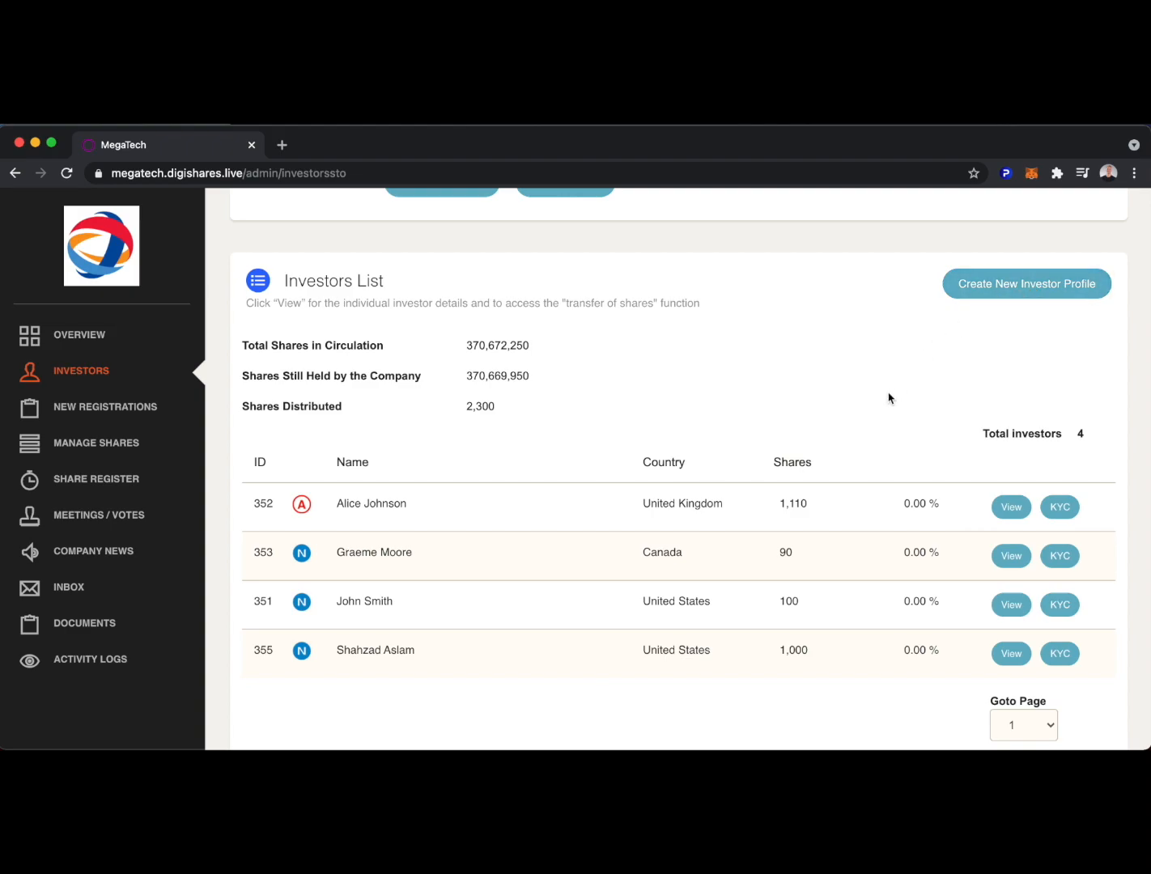
mouse_move(879, 610)
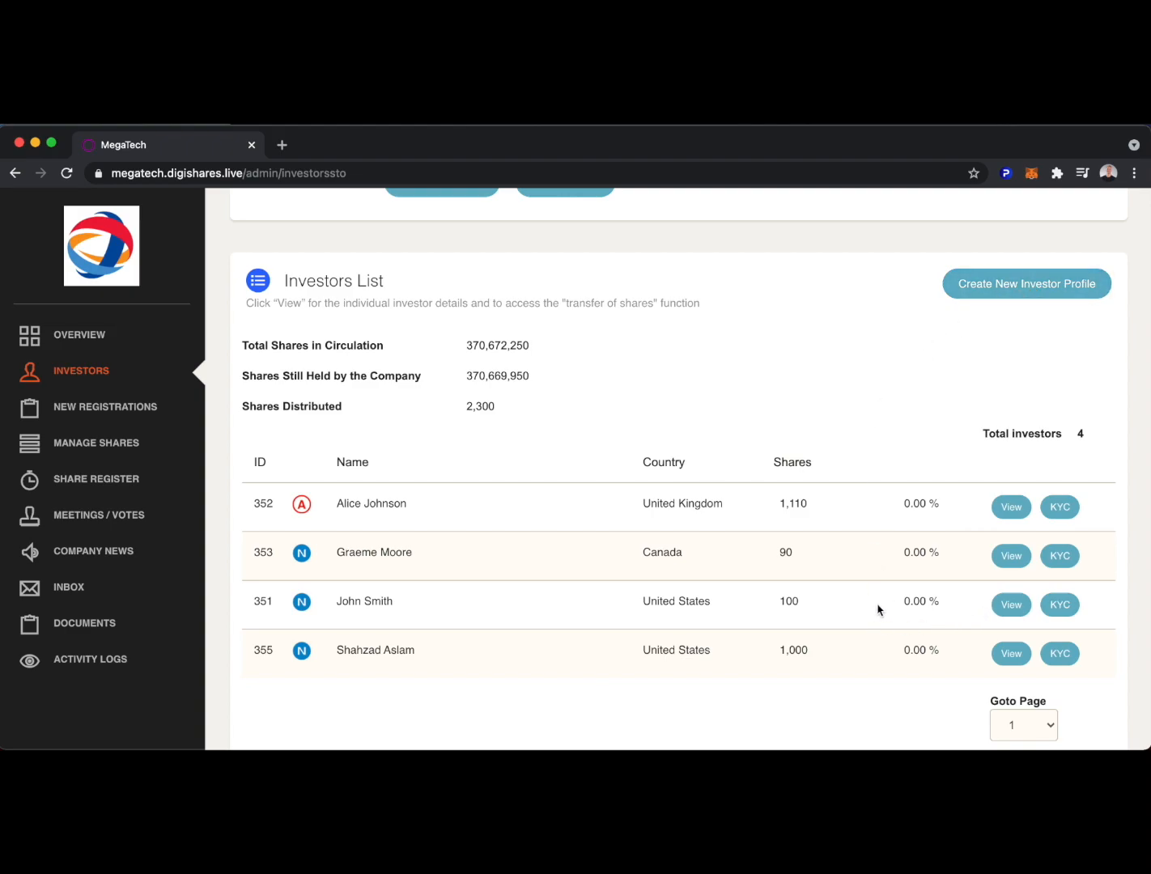
left_click(1011, 556)
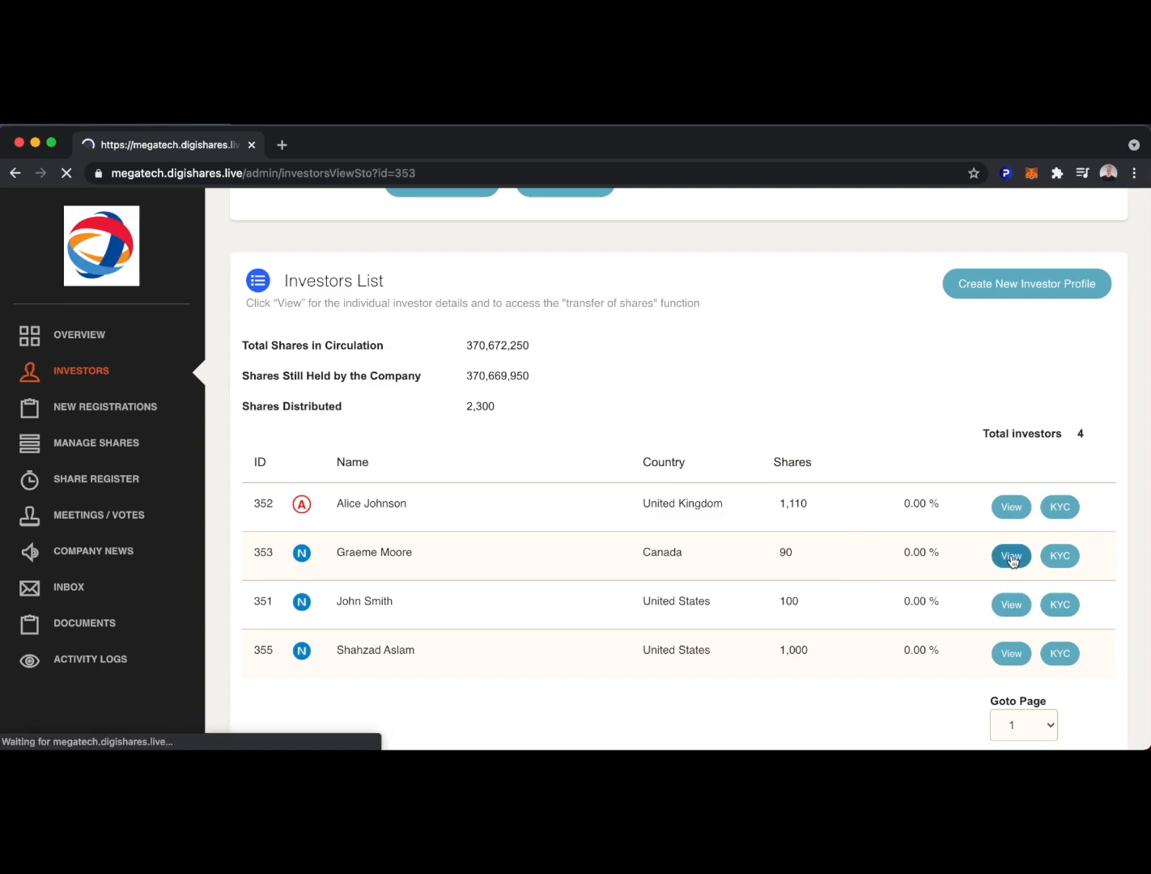
left_click(1012, 556)
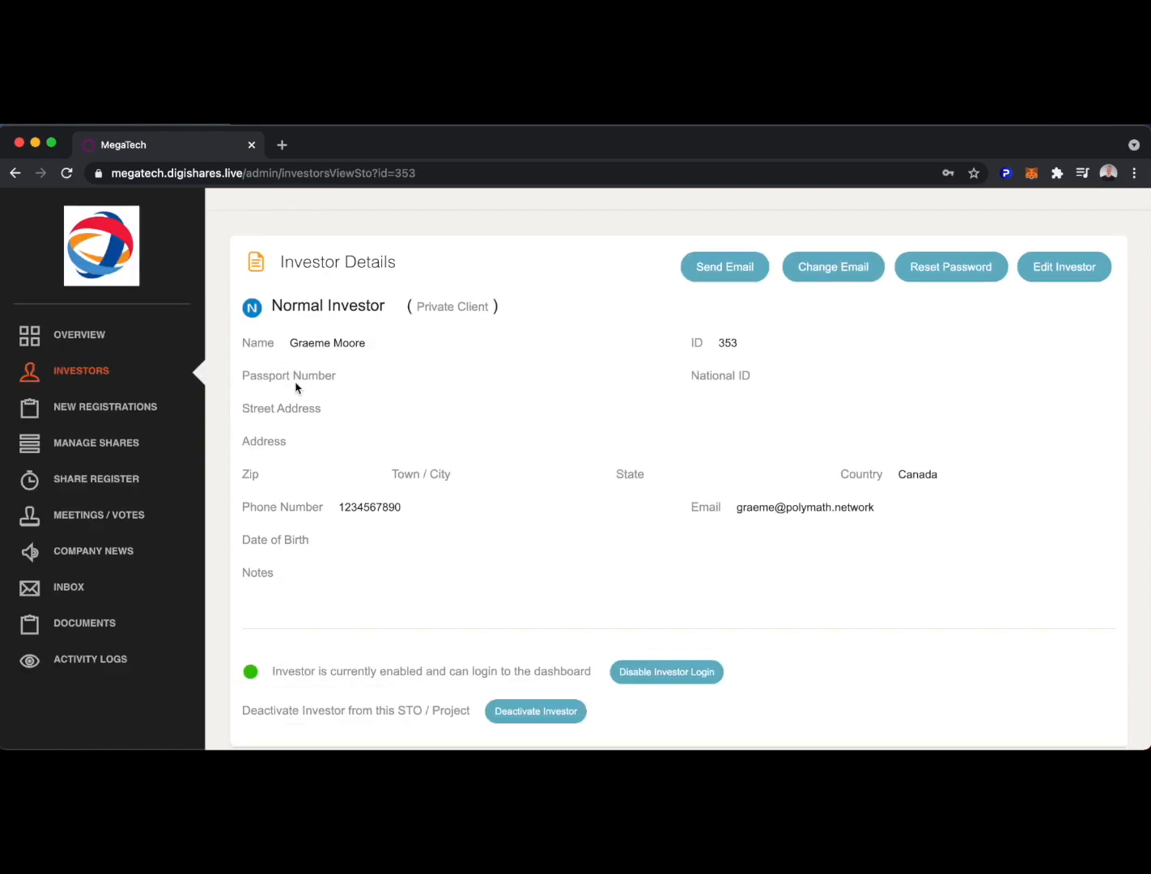
mouse_move(322, 534)
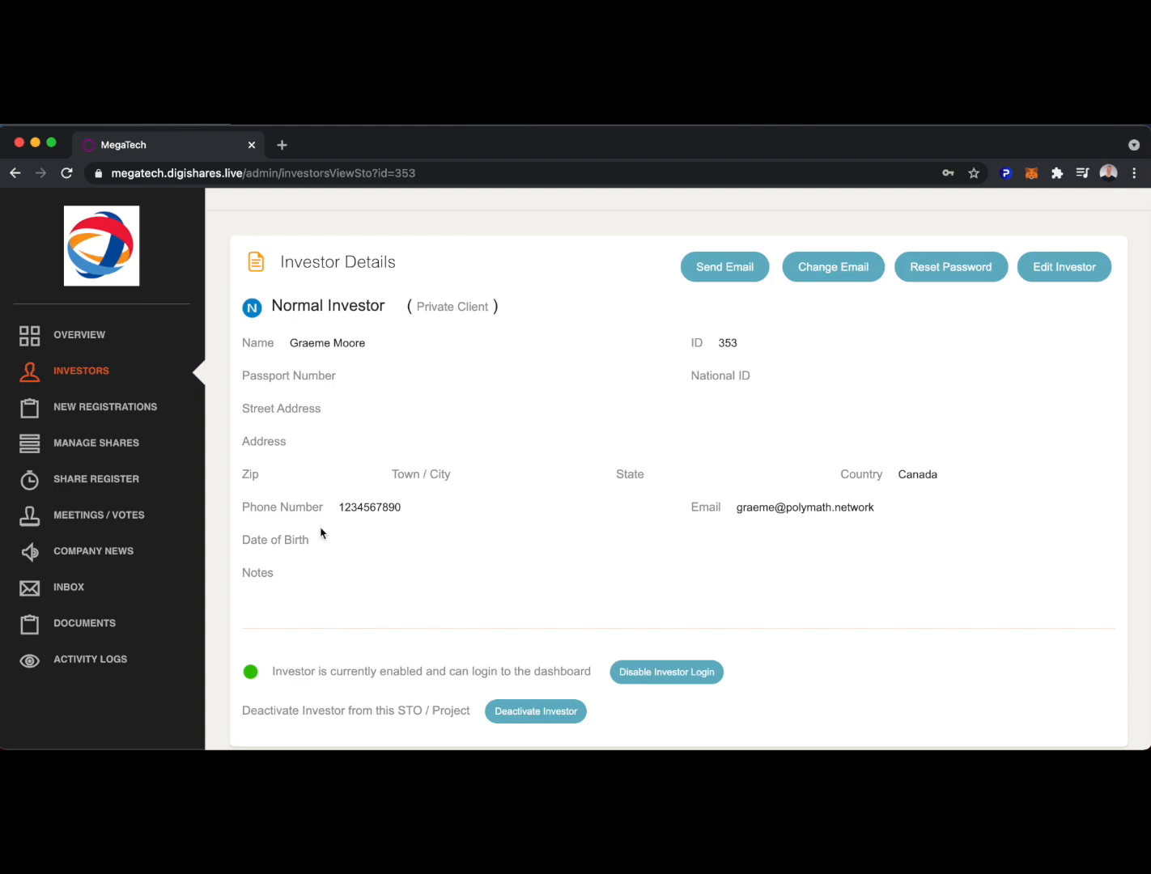
scroll("down", 3)
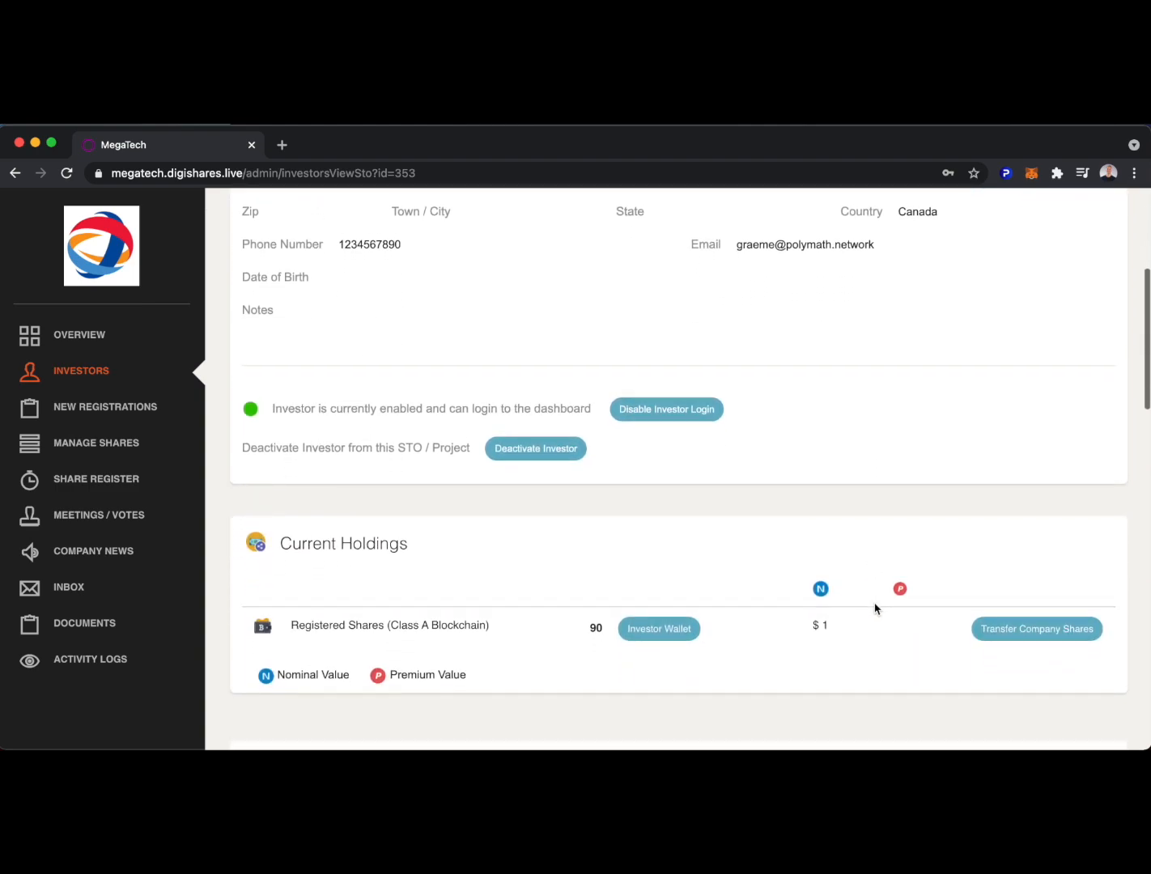
scroll("down", 3)
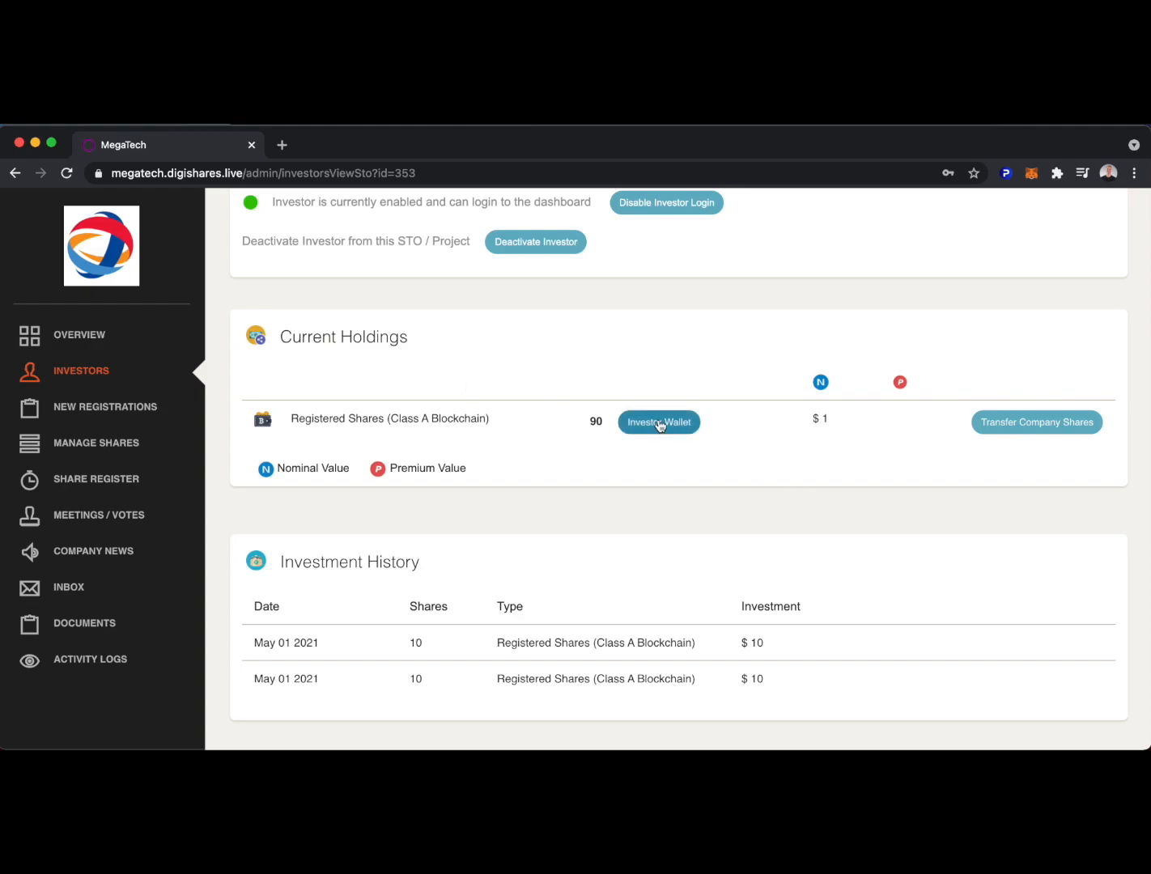
left_click(659, 422)
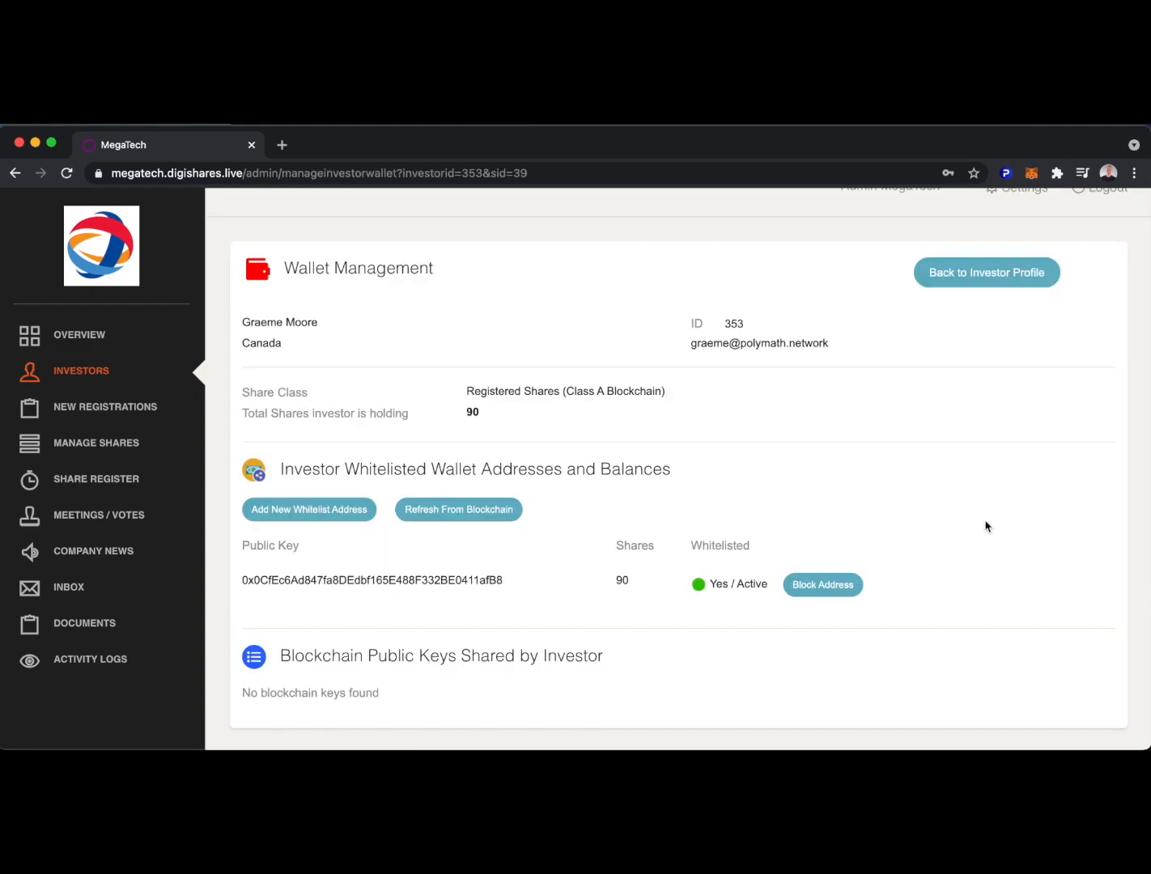
mouse_move(616, 588)
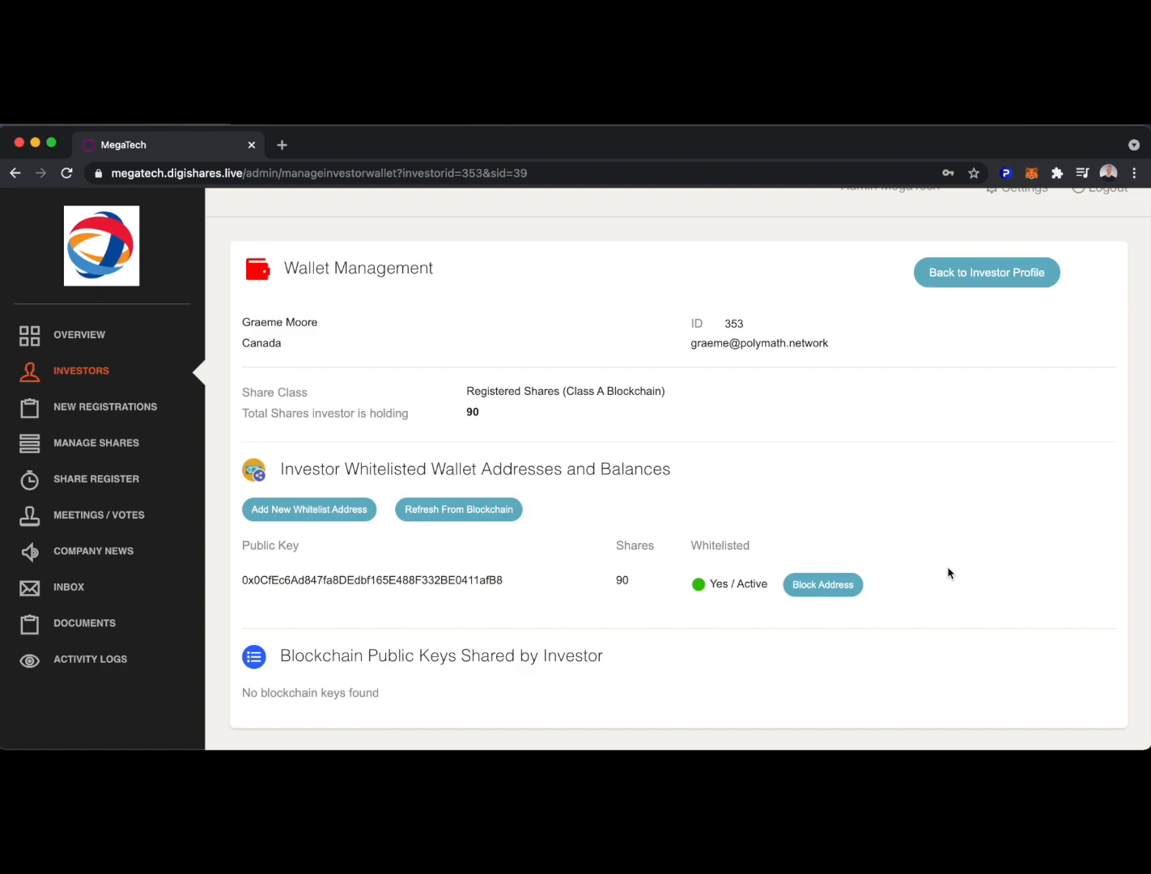
mouse_move(309, 510)
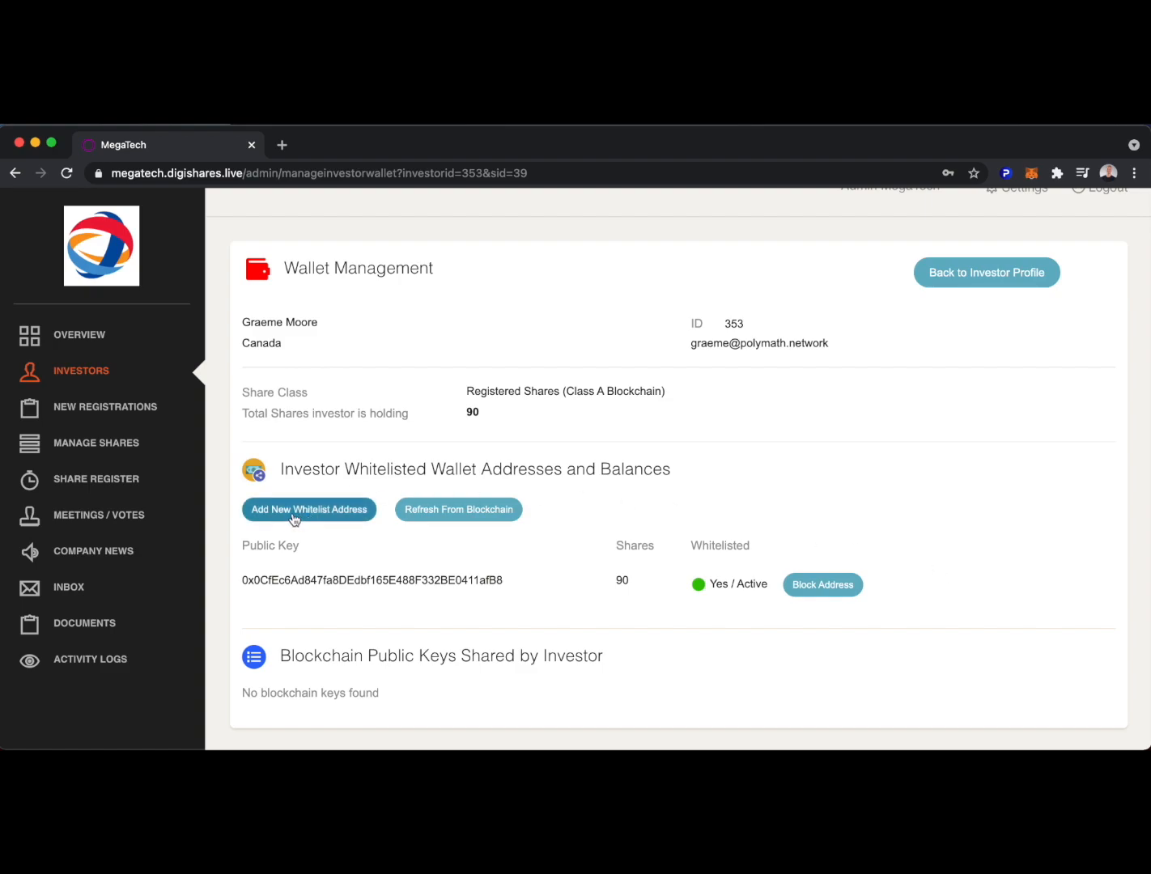
mouse_move(457, 520)
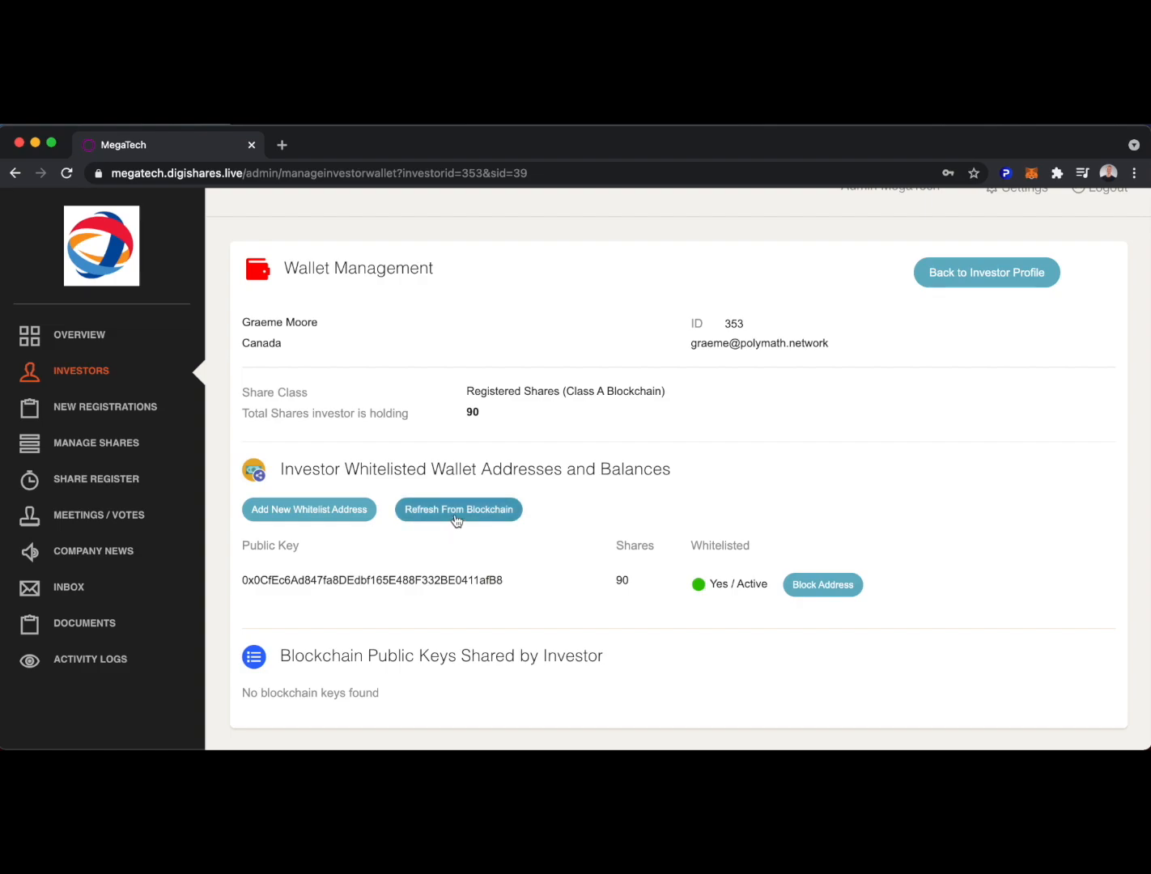
mouse_move(988, 488)
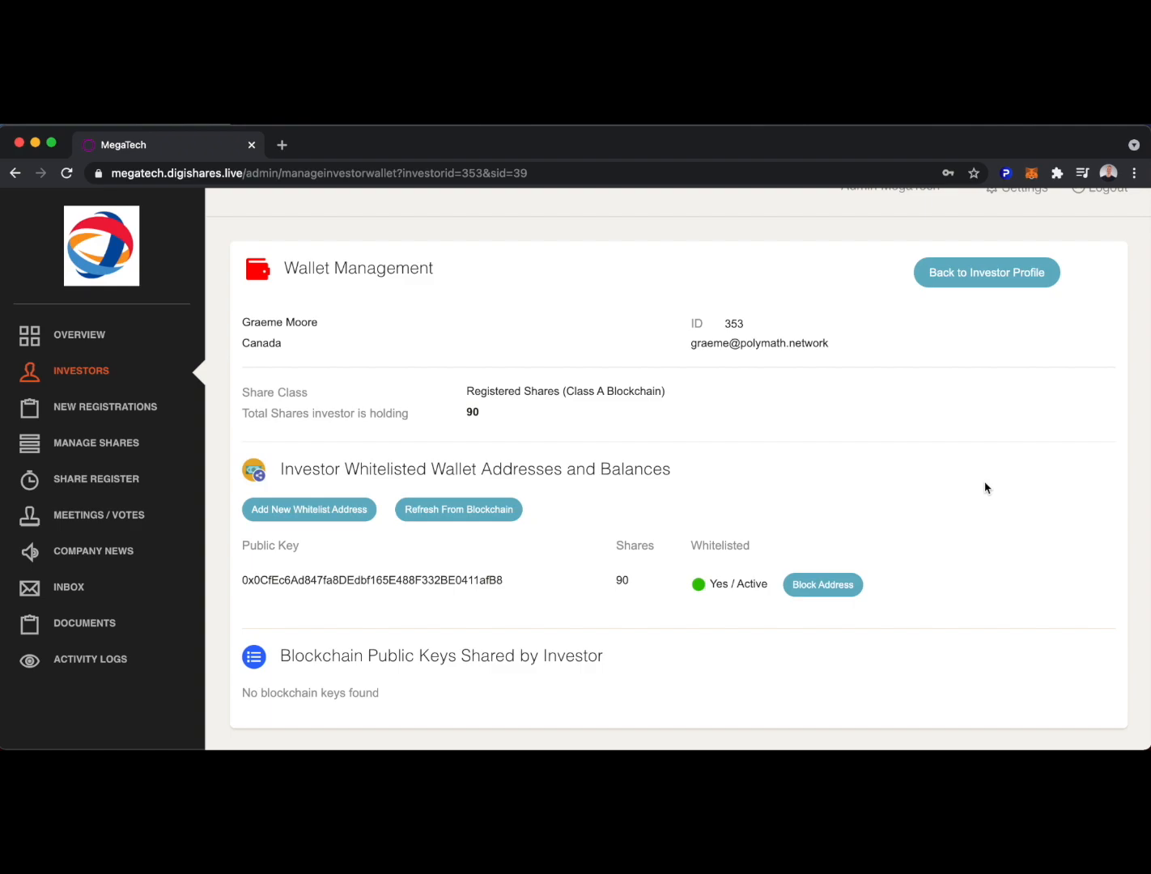
mouse_move(78, 446)
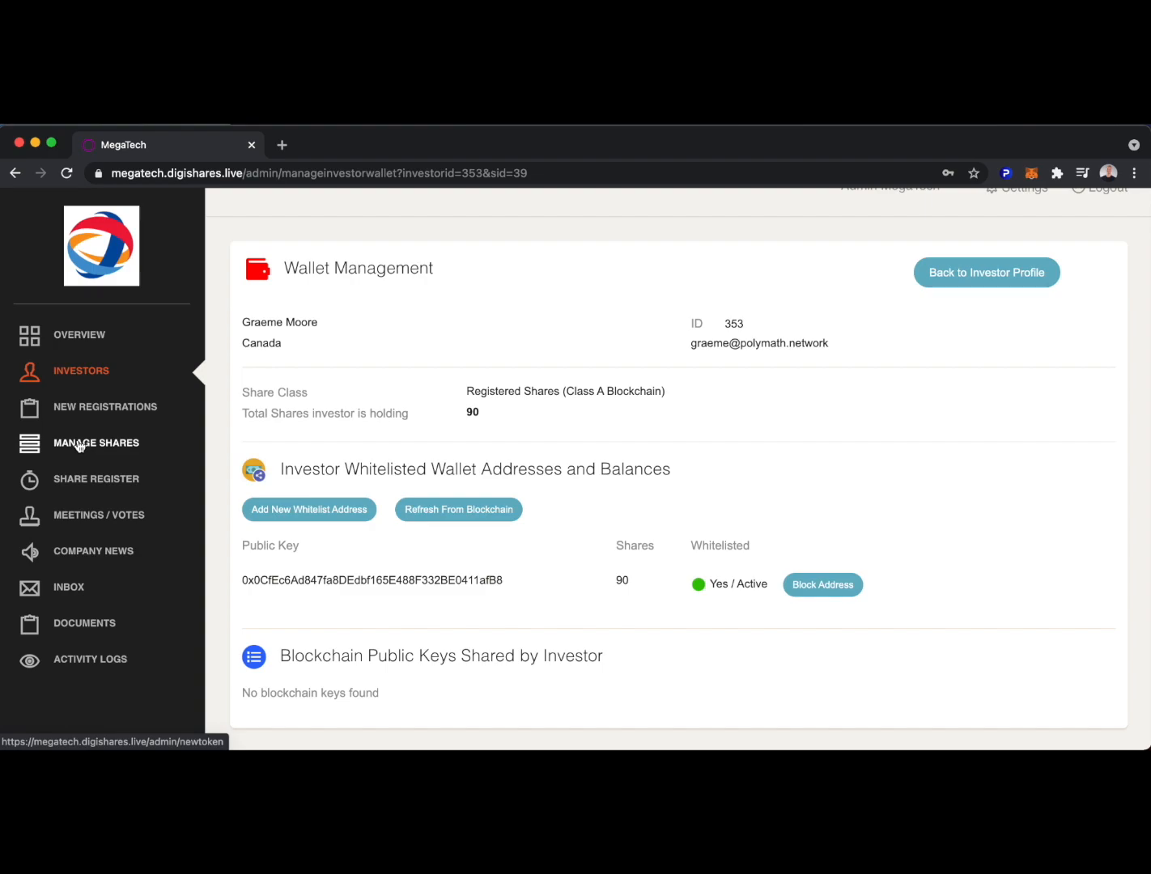
Step: Request generation of 1,000 new shares, then view the inbox and the empty issuer Documents page
left_click(95, 442)
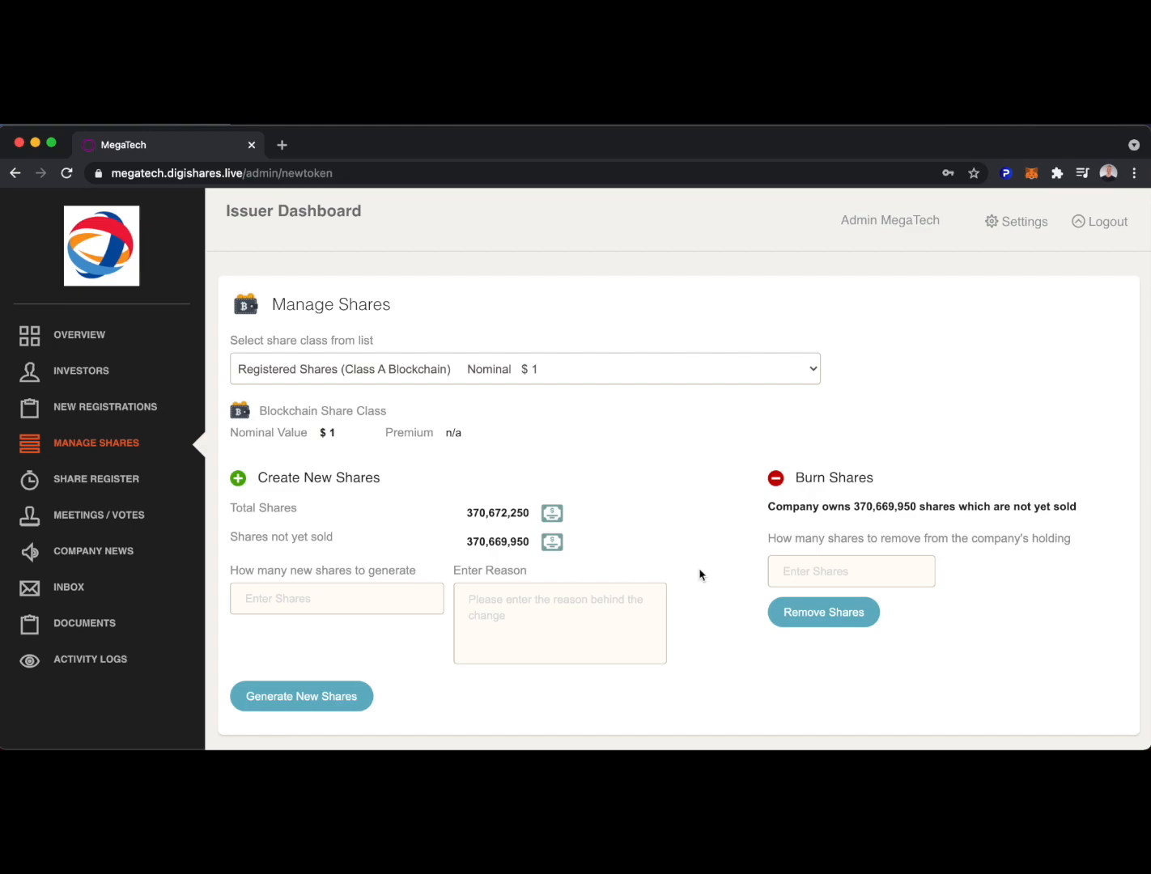
left_click(336, 598)
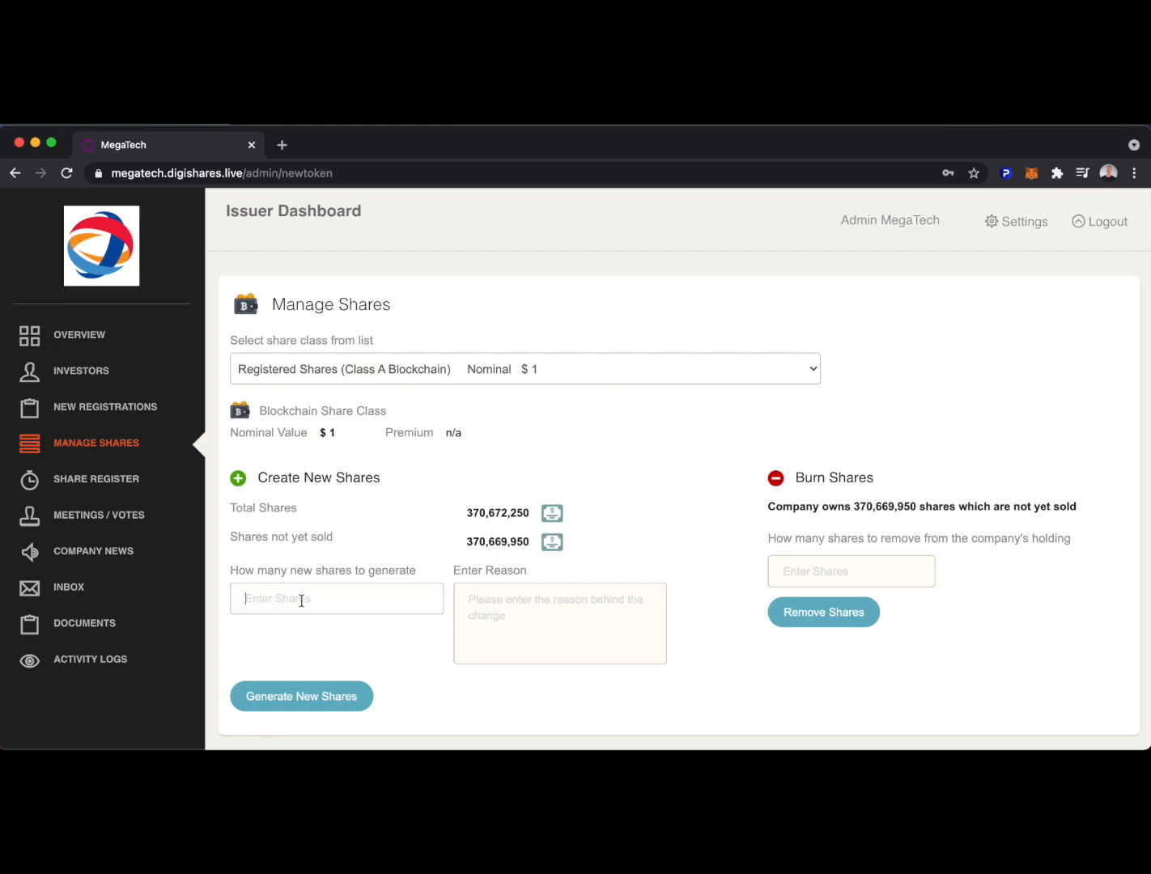
left_click(301, 696)
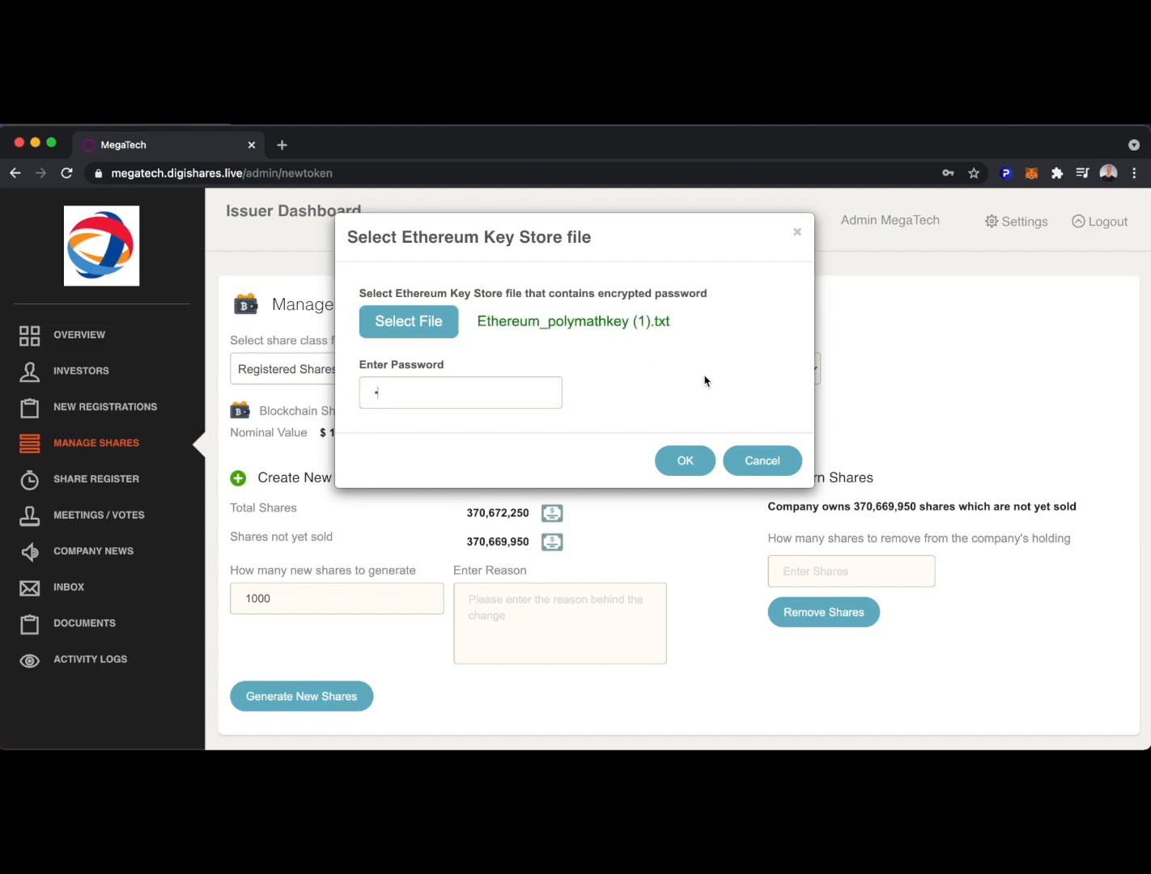
left_click(684, 459)
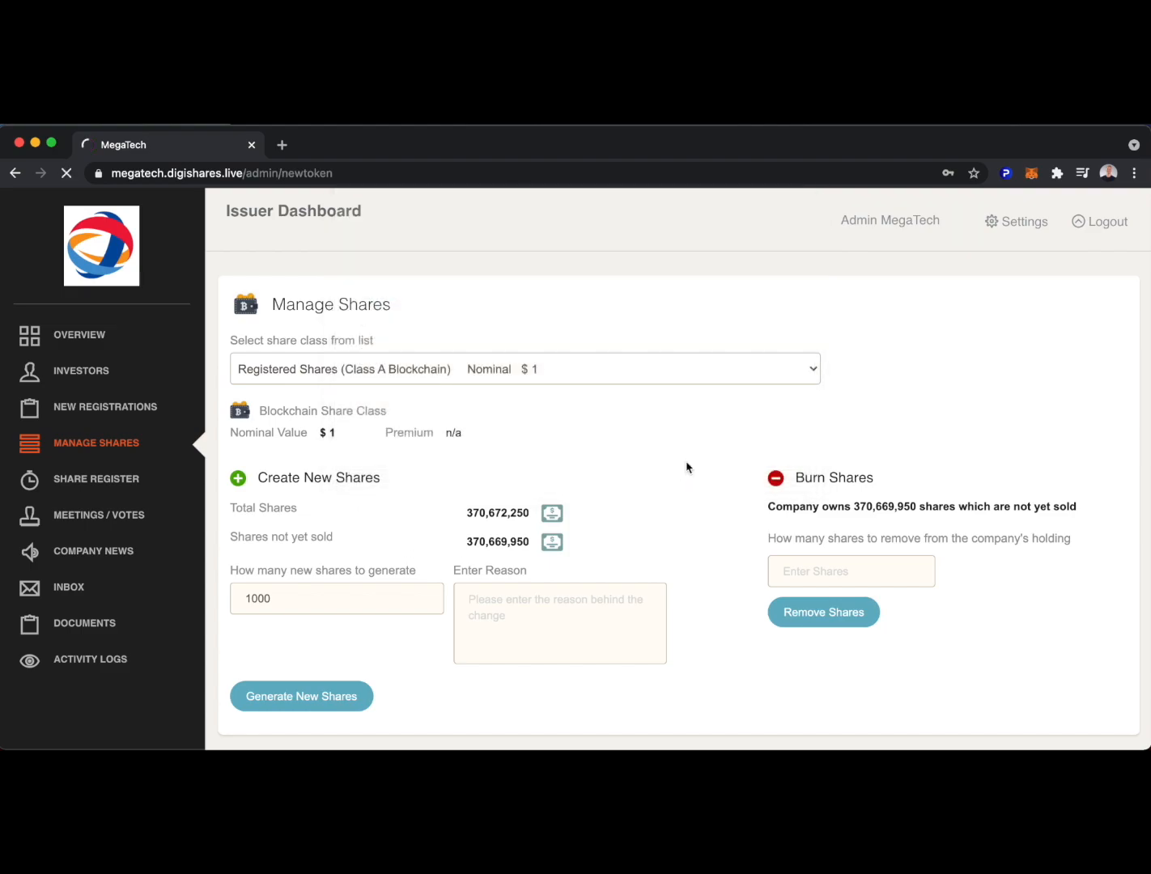
left_click(69, 588)
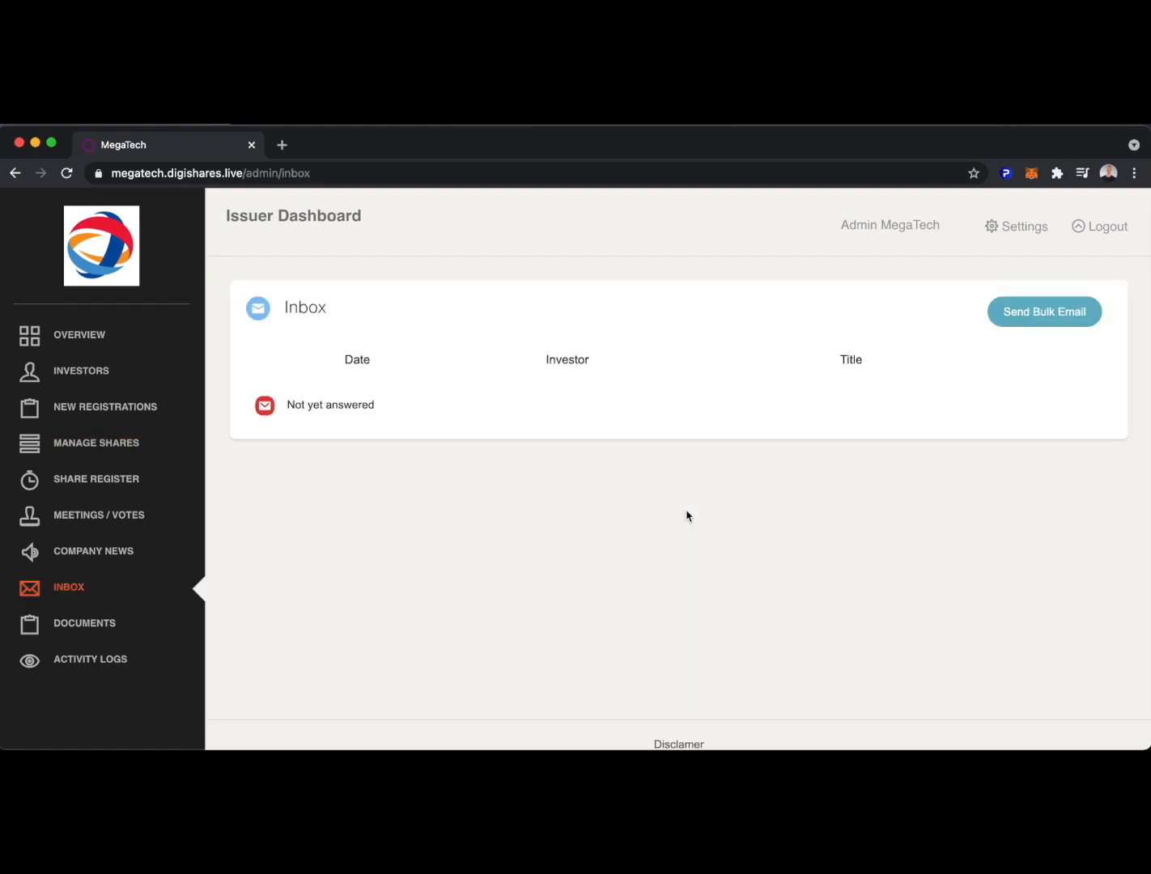
mouse_move(983, 412)
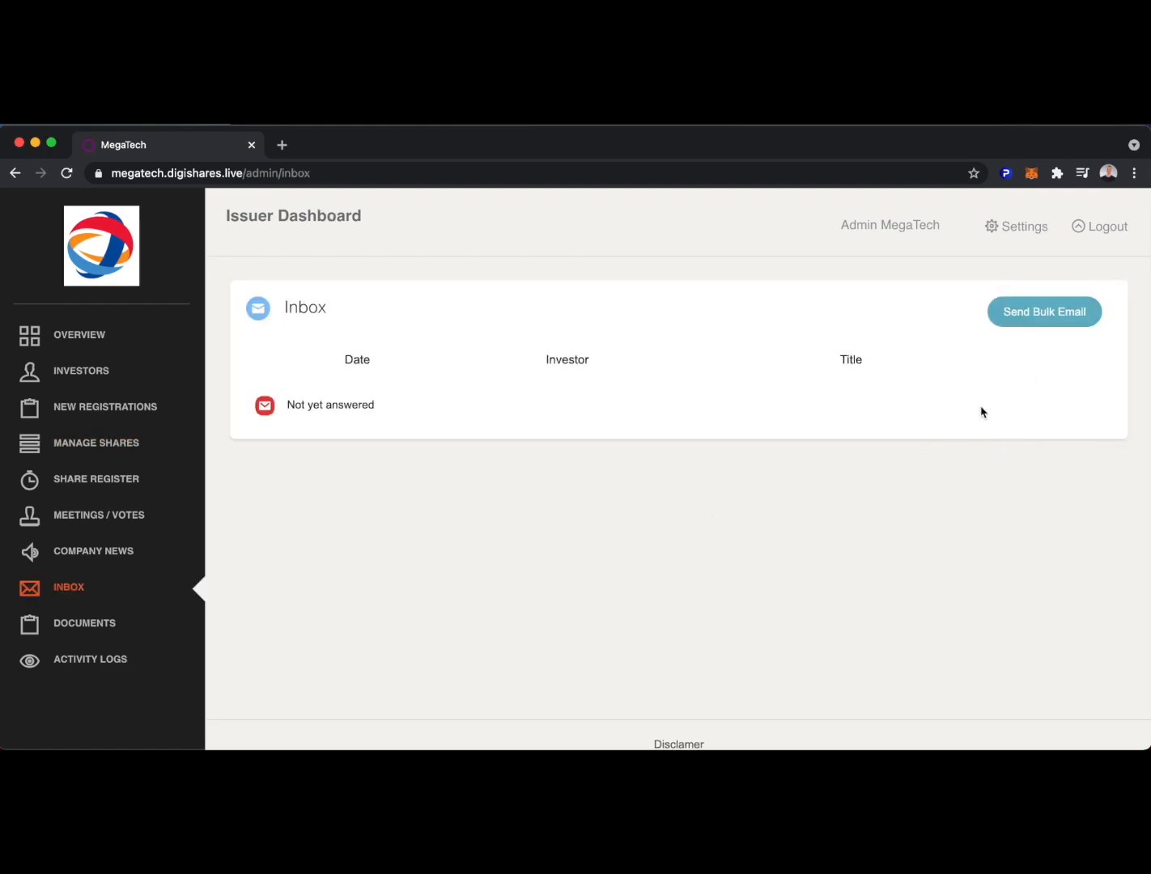
left_click(84, 623)
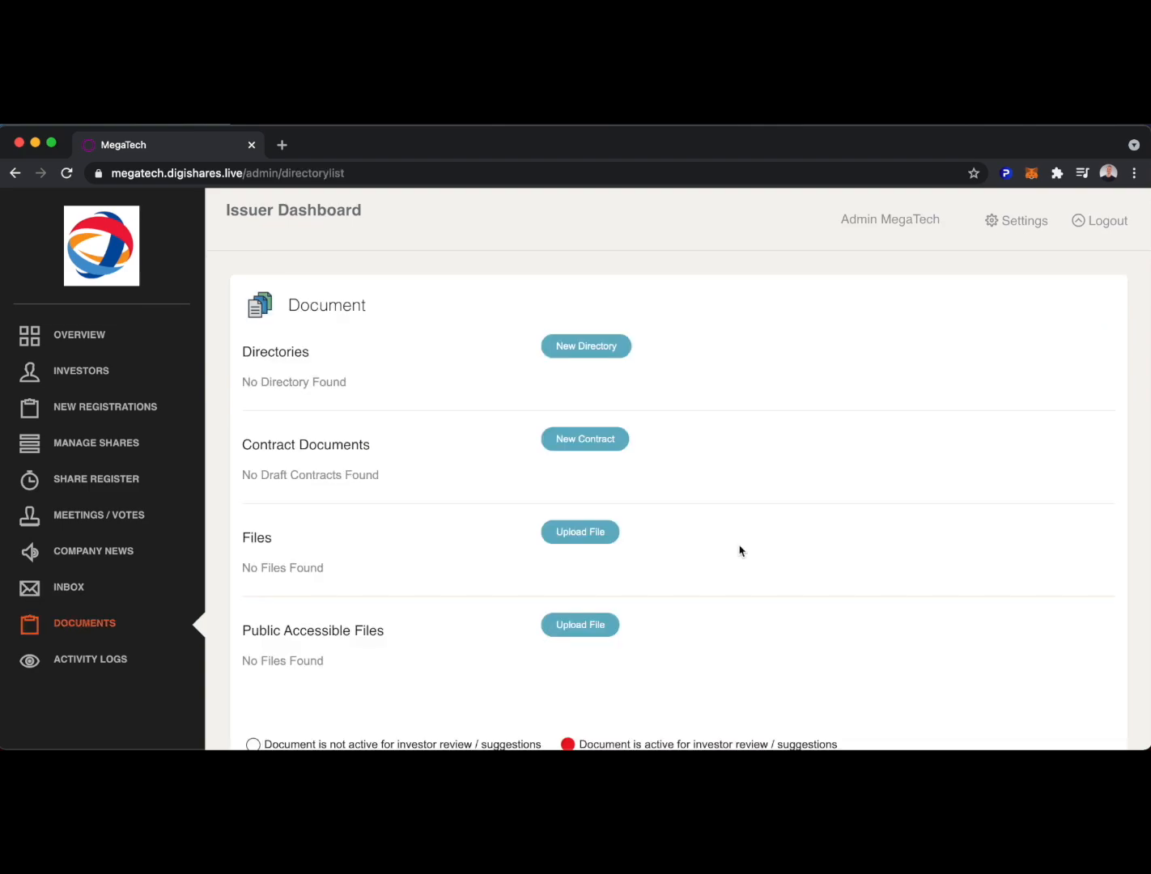
left_click(81, 370)
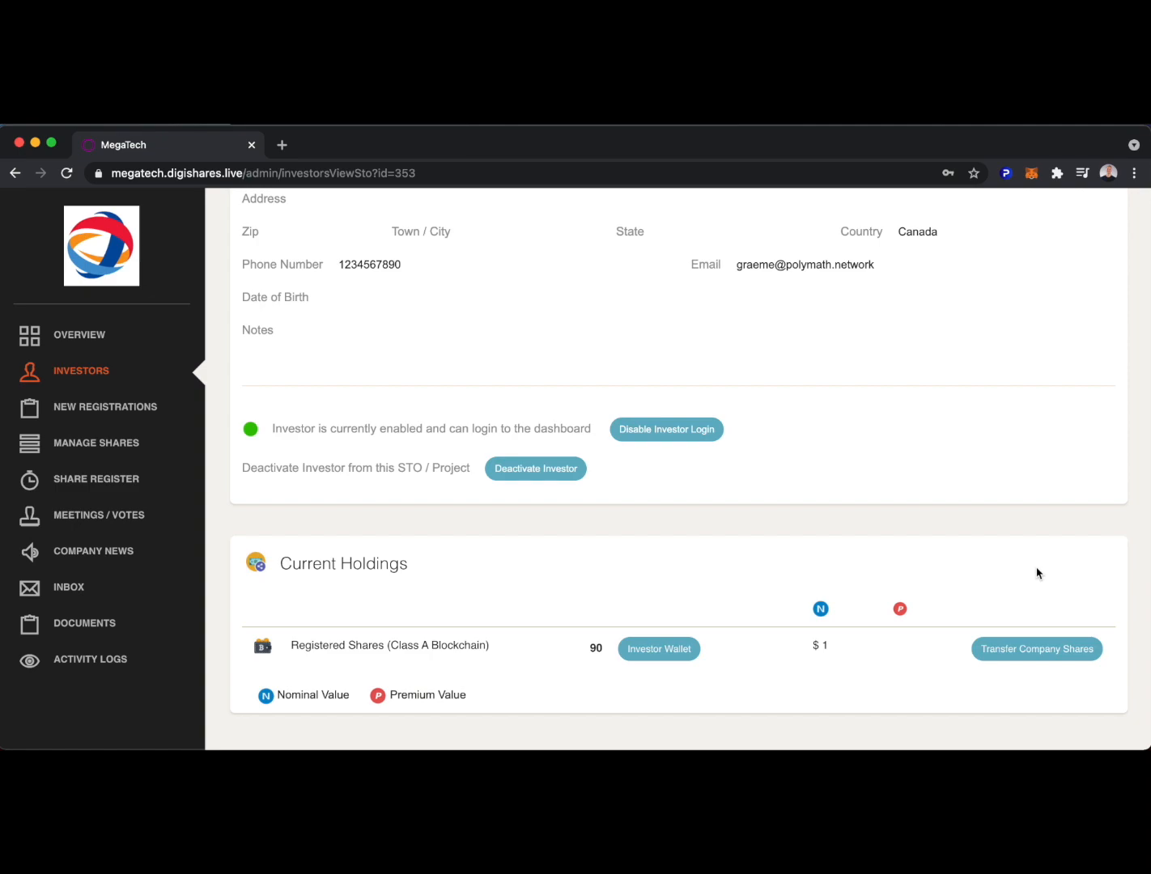
mouse_move(1037, 649)
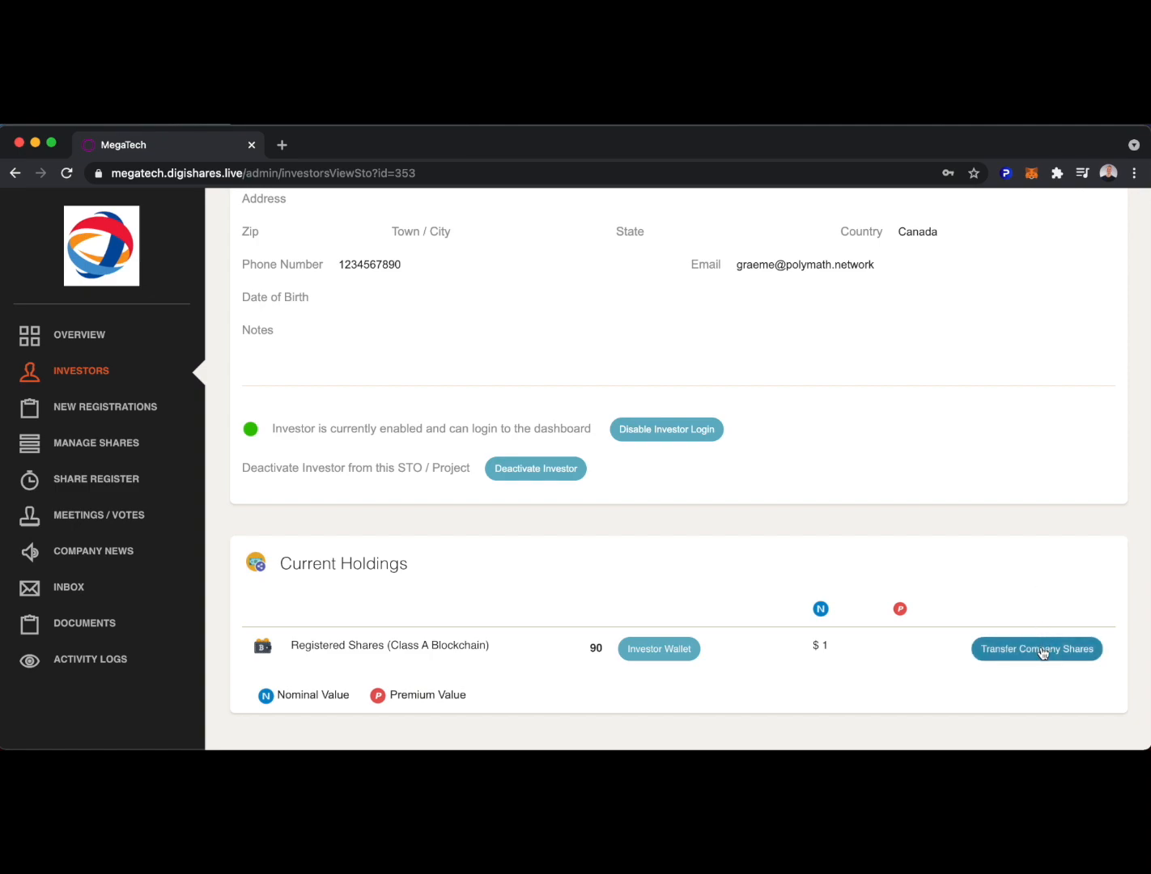
left_click(1036, 649)
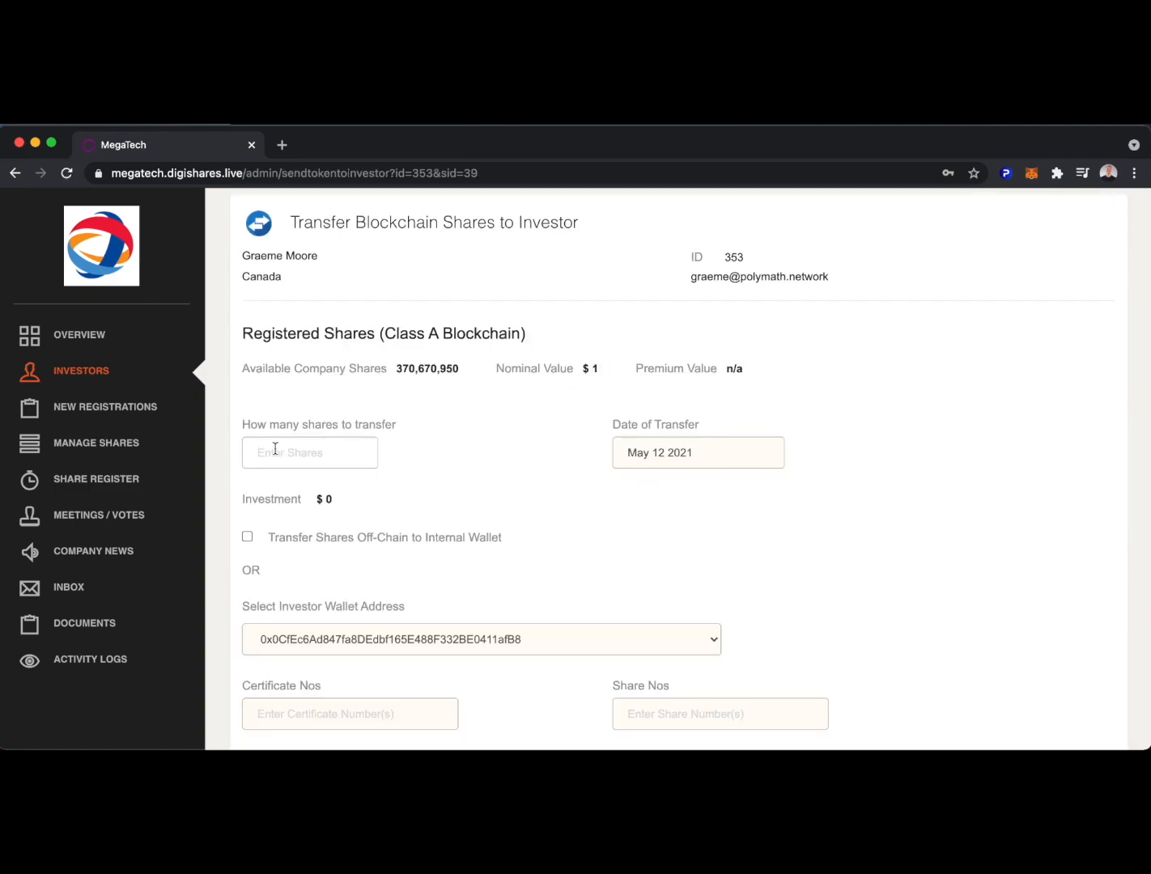
left_click(298, 653)
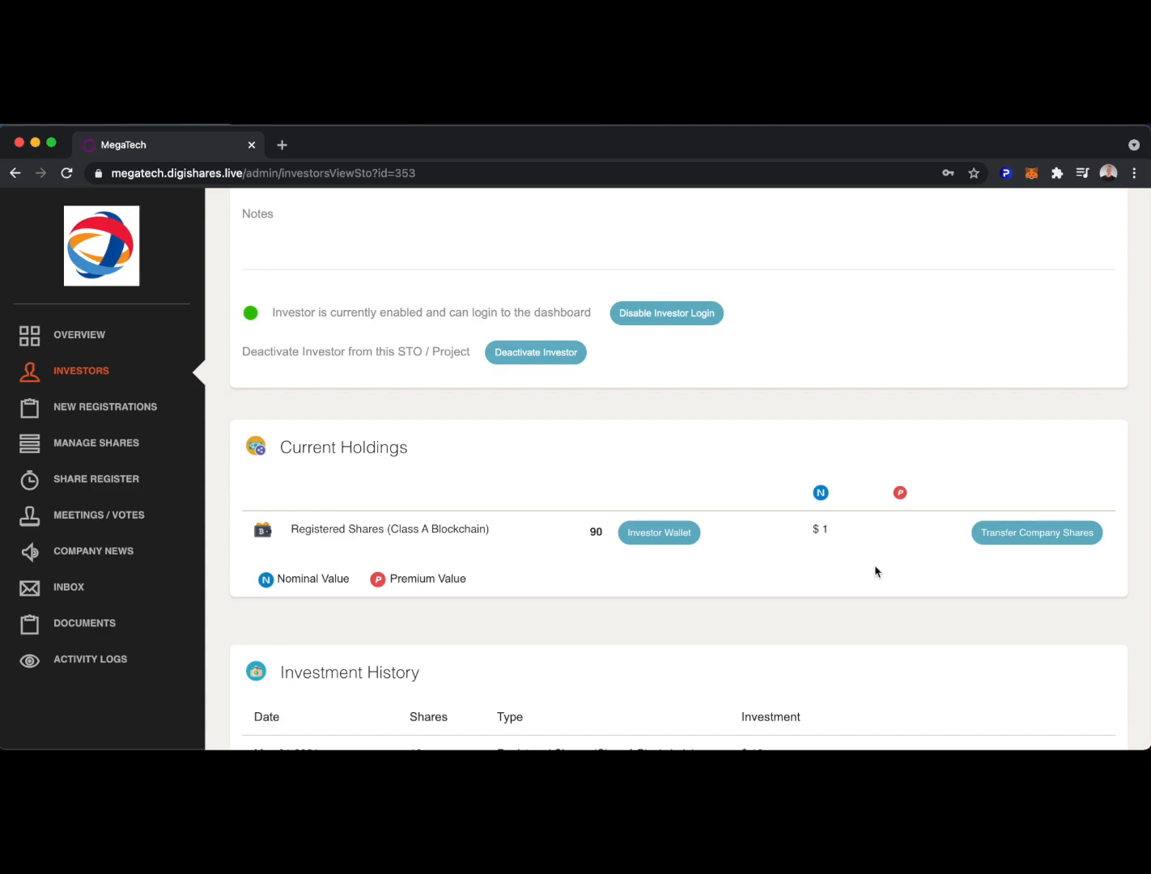
scroll("down", 3)
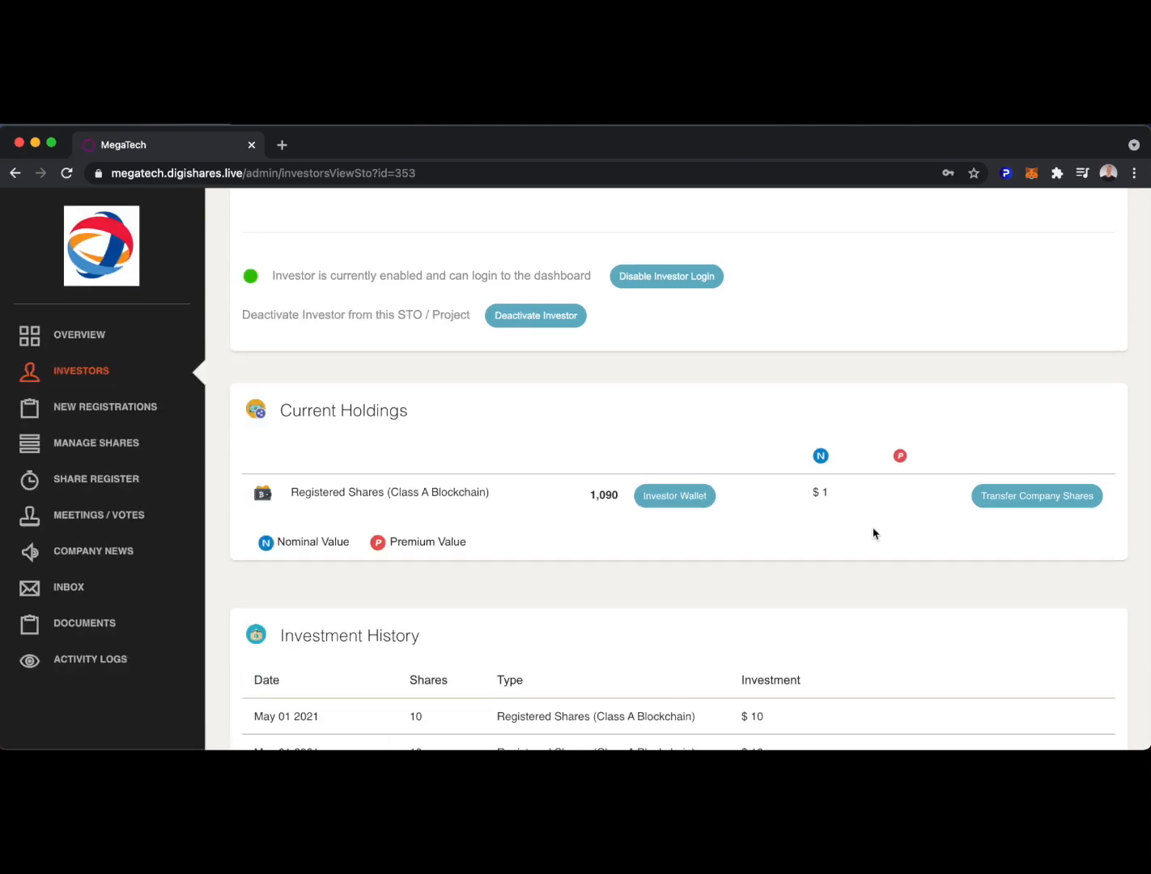
mouse_move(652, 479)
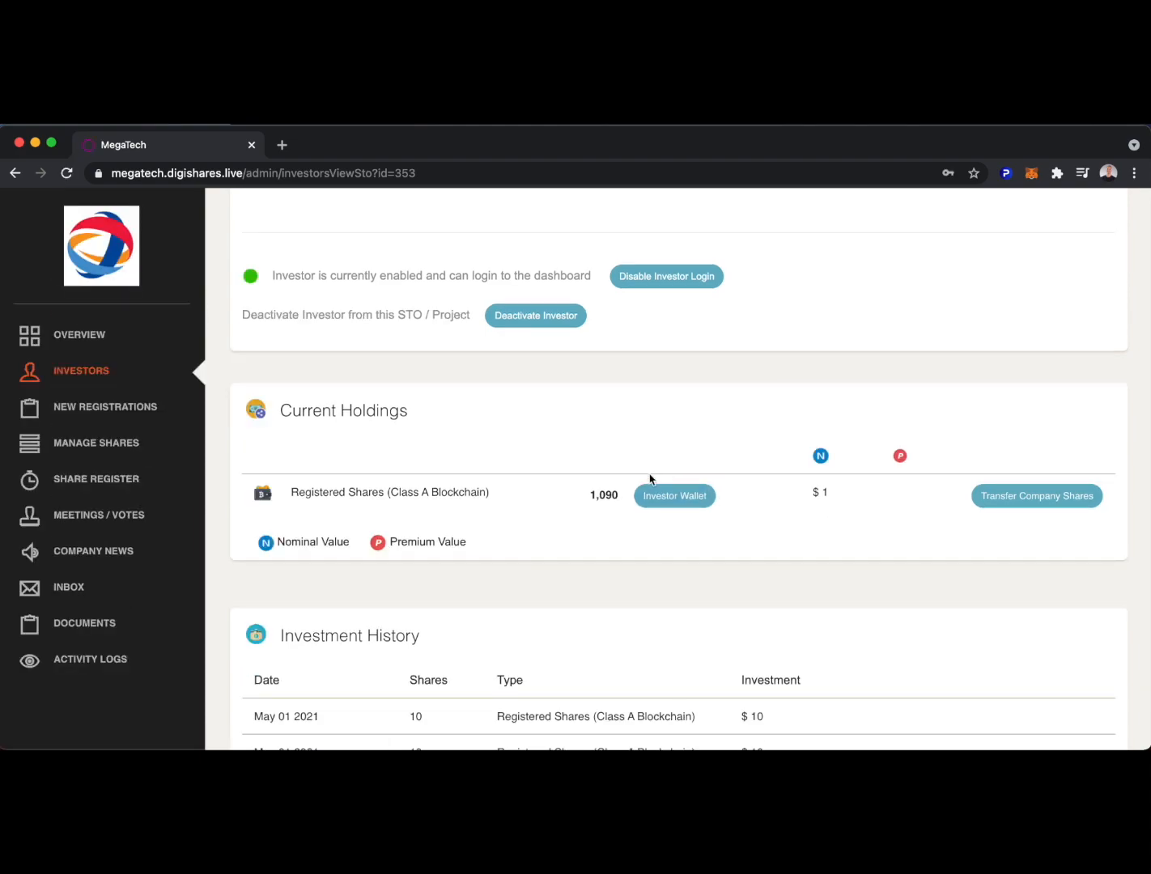
left_click(674, 496)
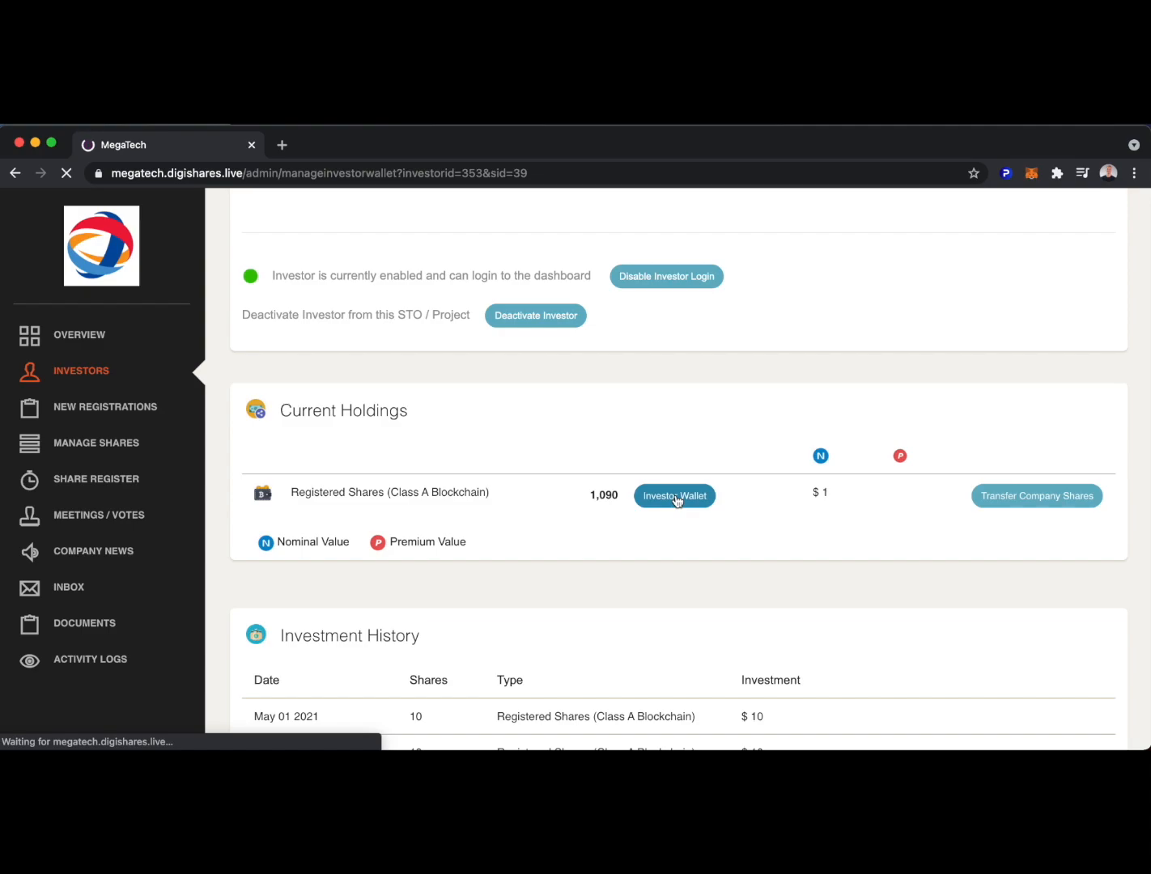
left_click(674, 496)
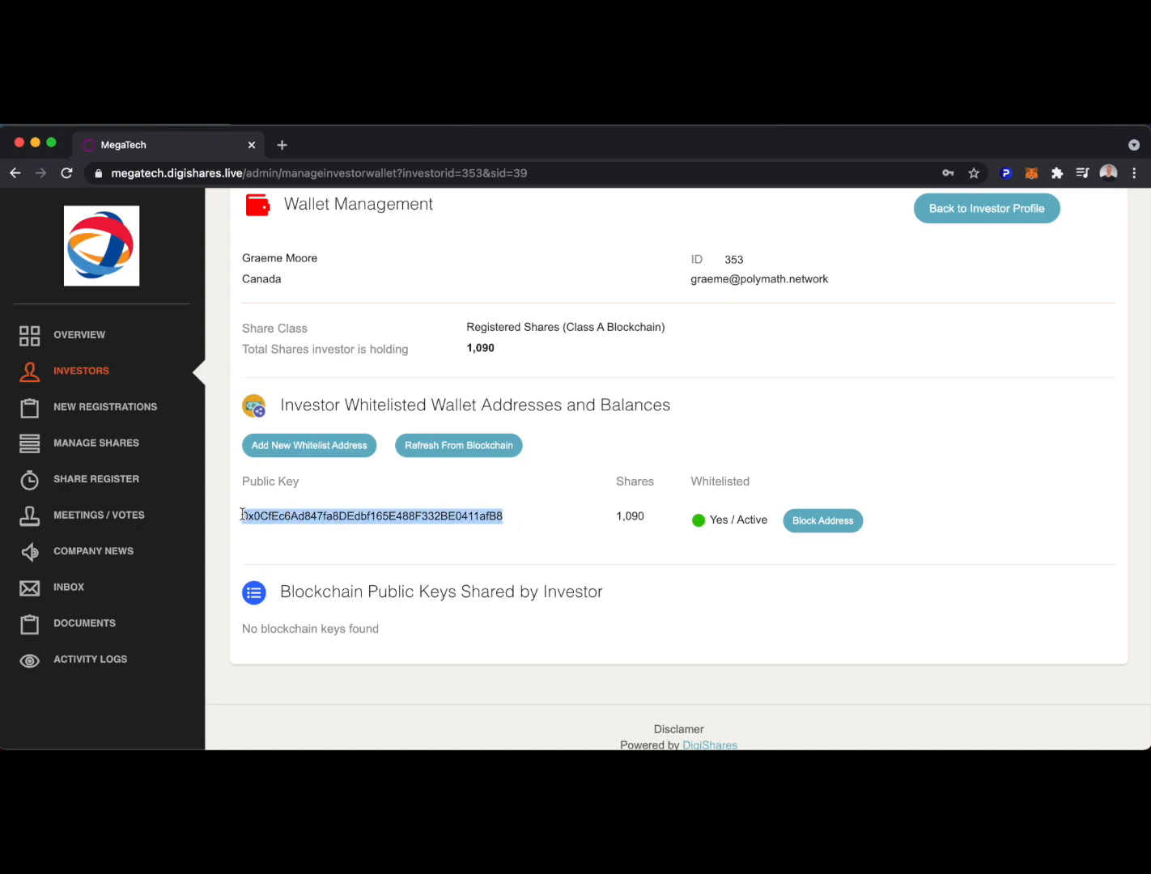
Step: Look up the whitelisted address on Kovan Etherscan, confirming 1,090 TESTDIGI tokens
left_click(371, 517)
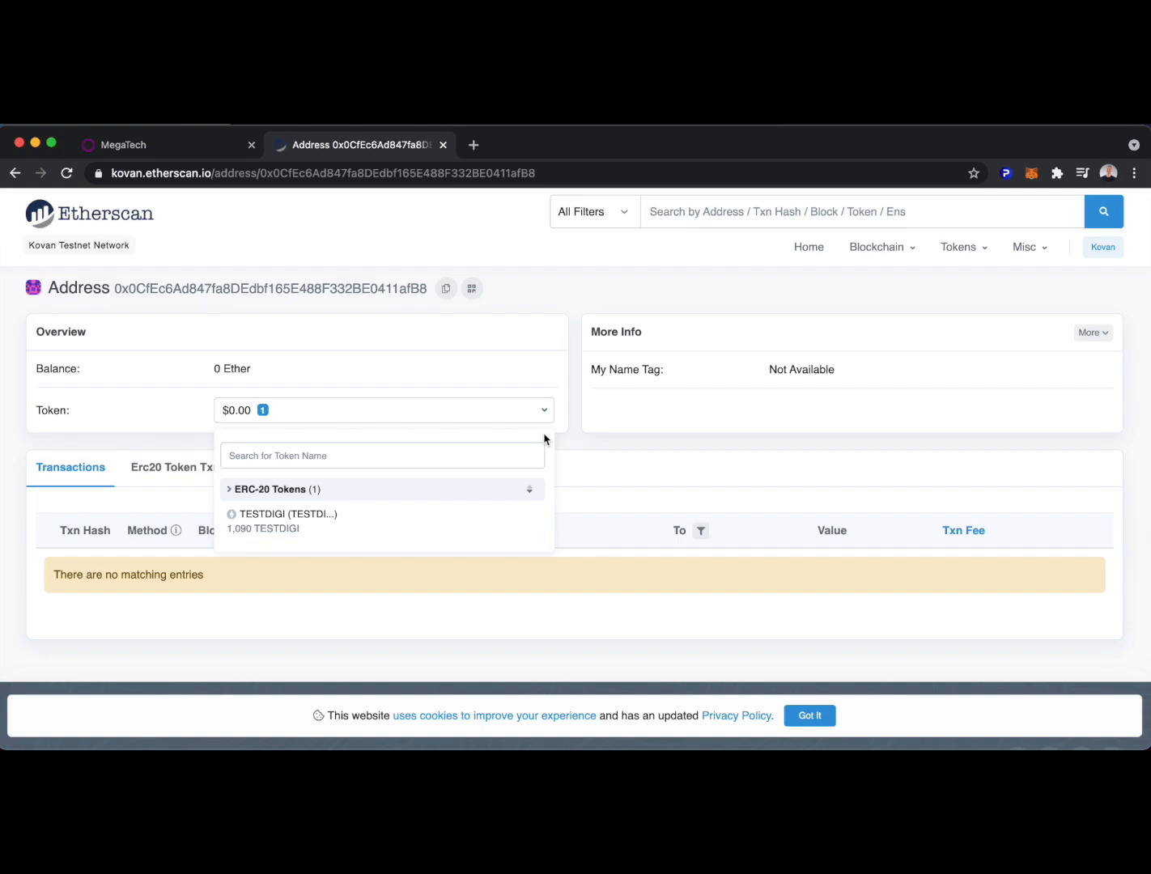
mouse_move(524, 421)
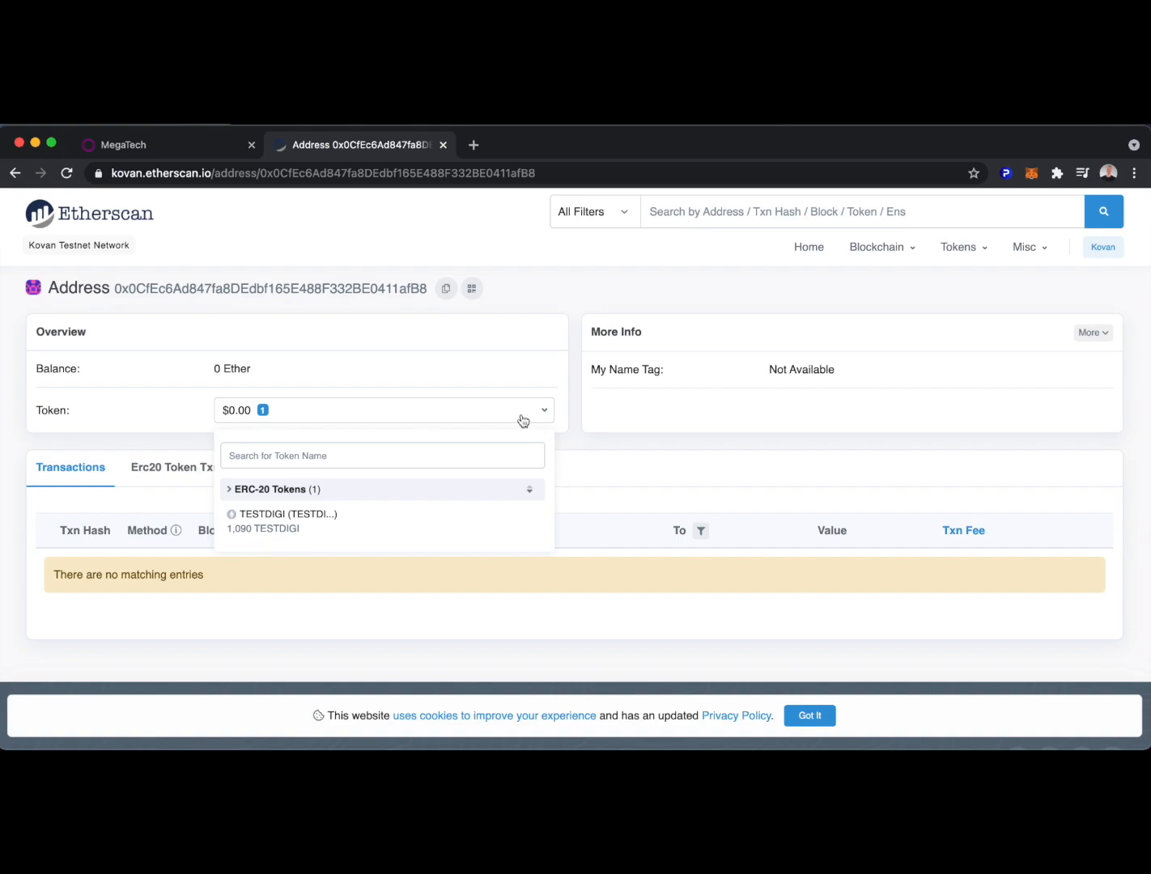
left_click(146, 145)
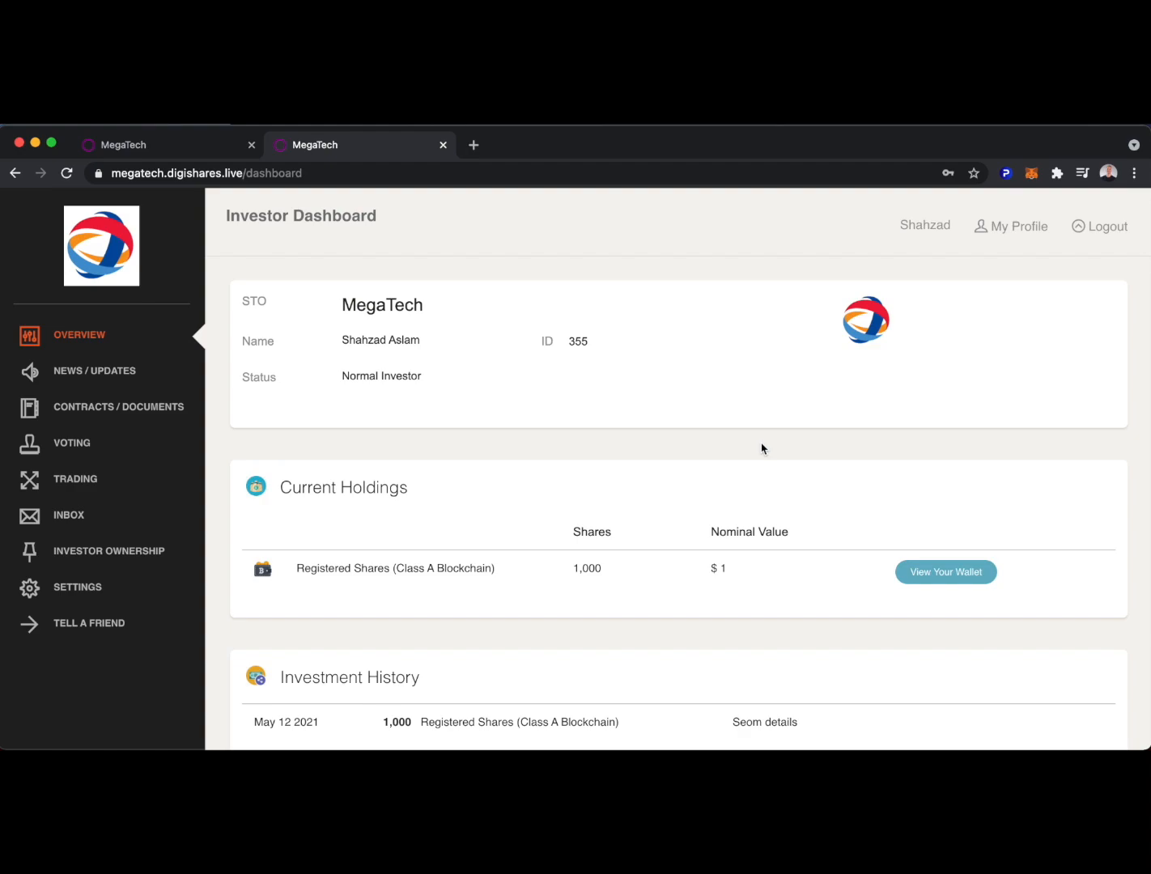
Step: From the Investor Dashboard, open the wallet information showing 1,000 Class A shares
scroll("down", 3)
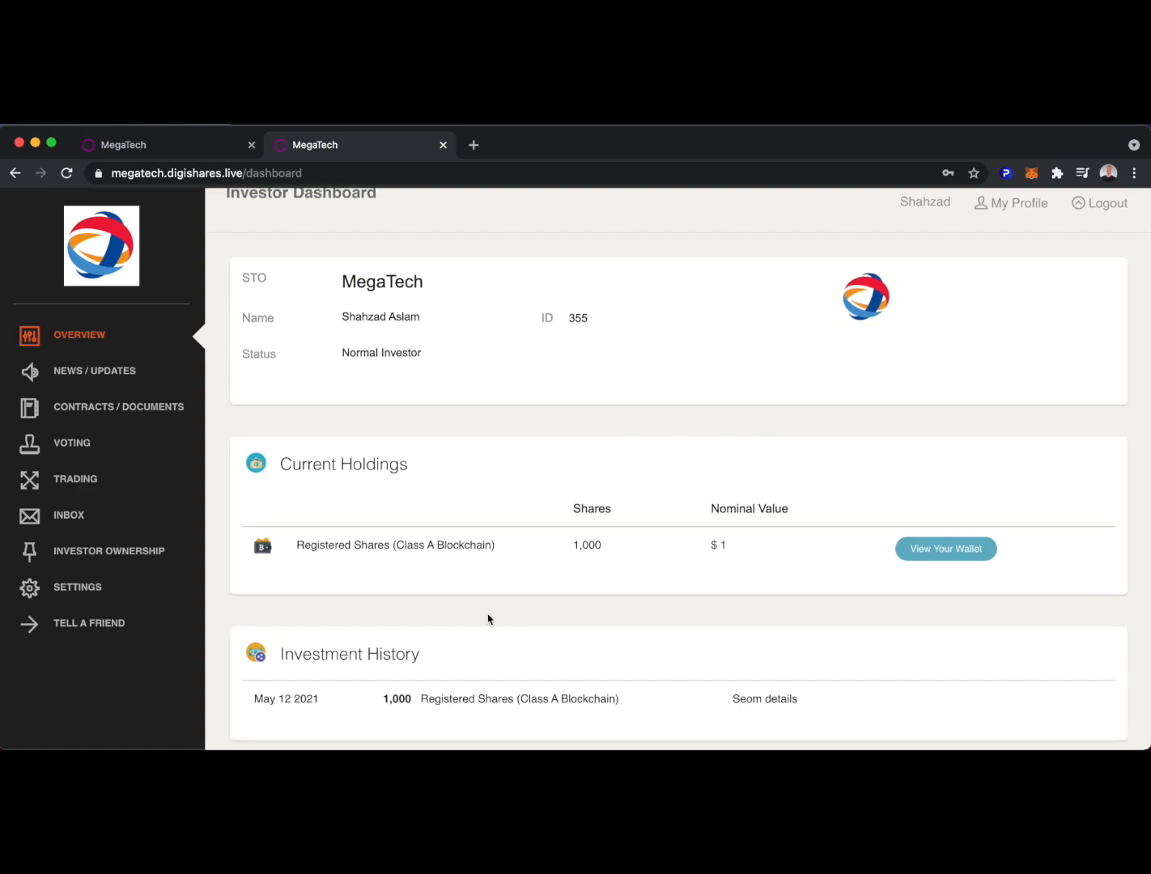
mouse_move(615, 553)
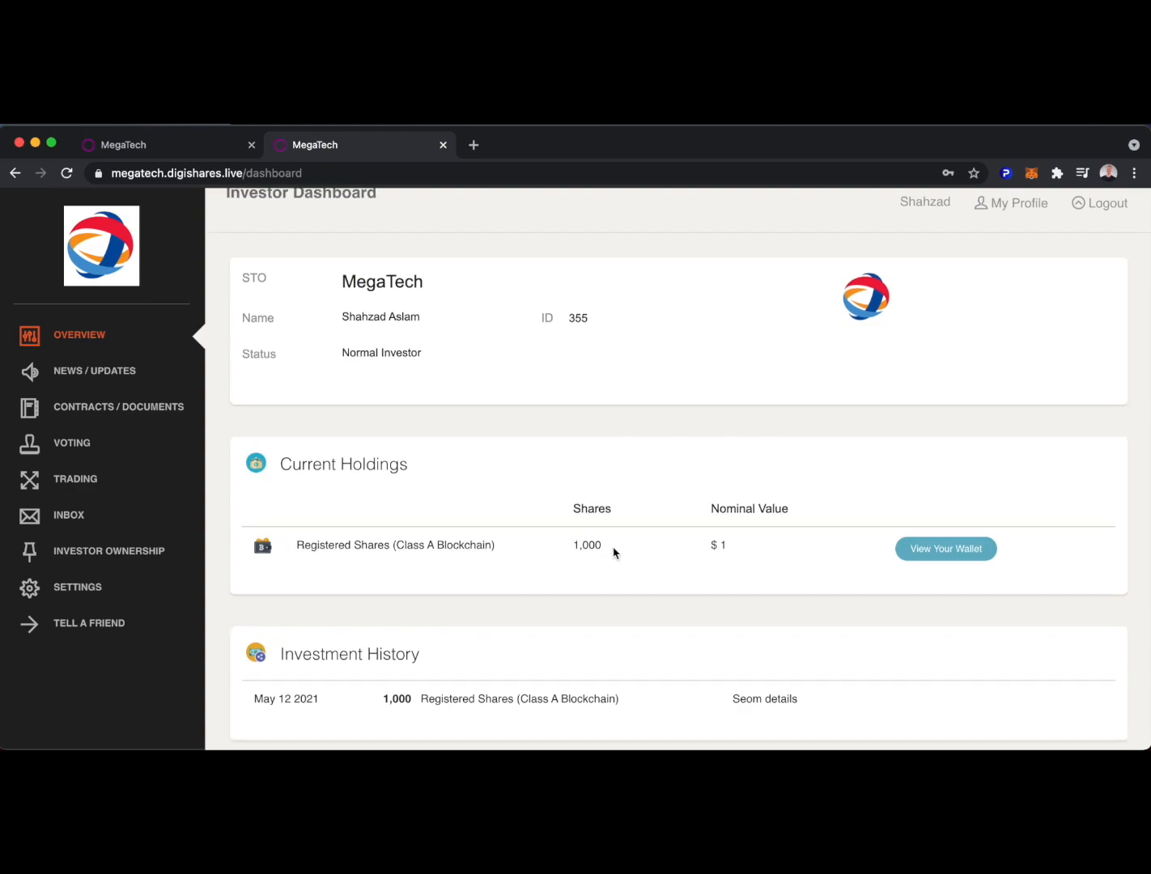
left_click(945, 549)
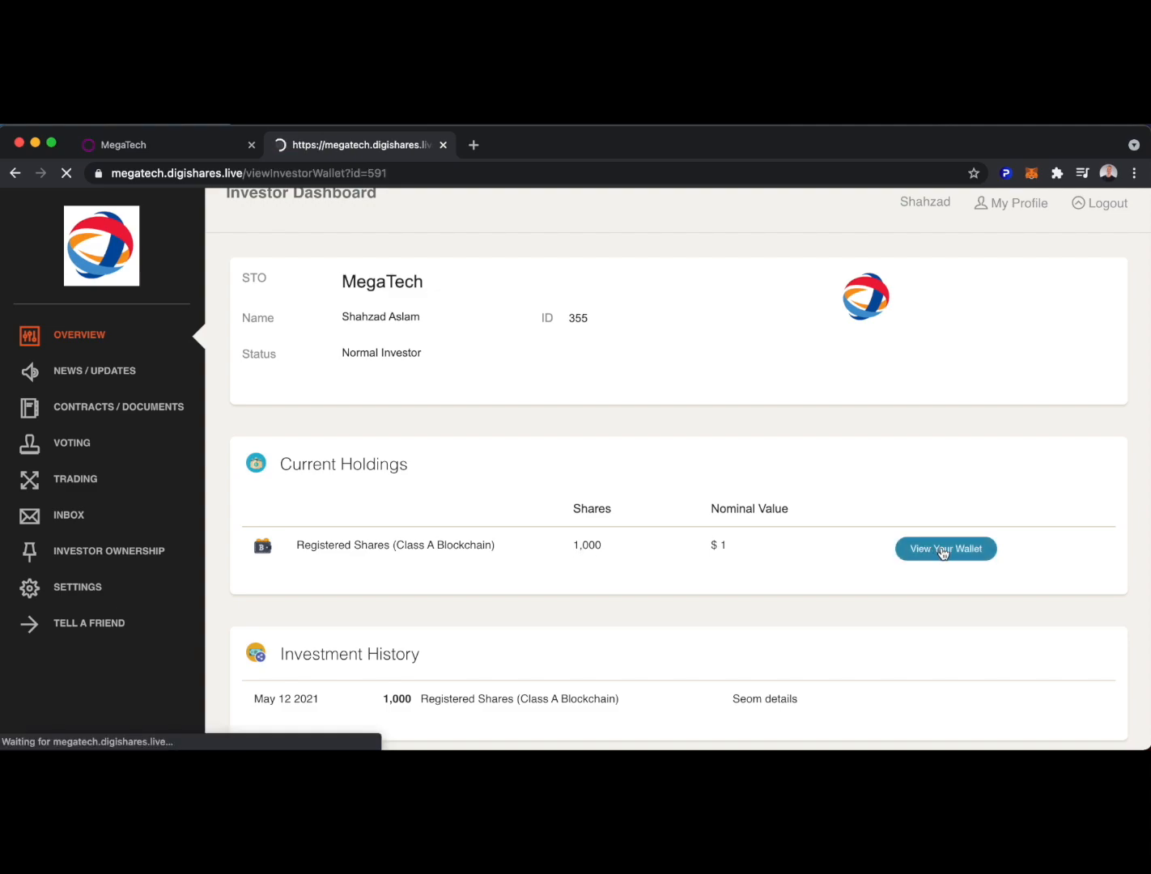
left_click(945, 548)
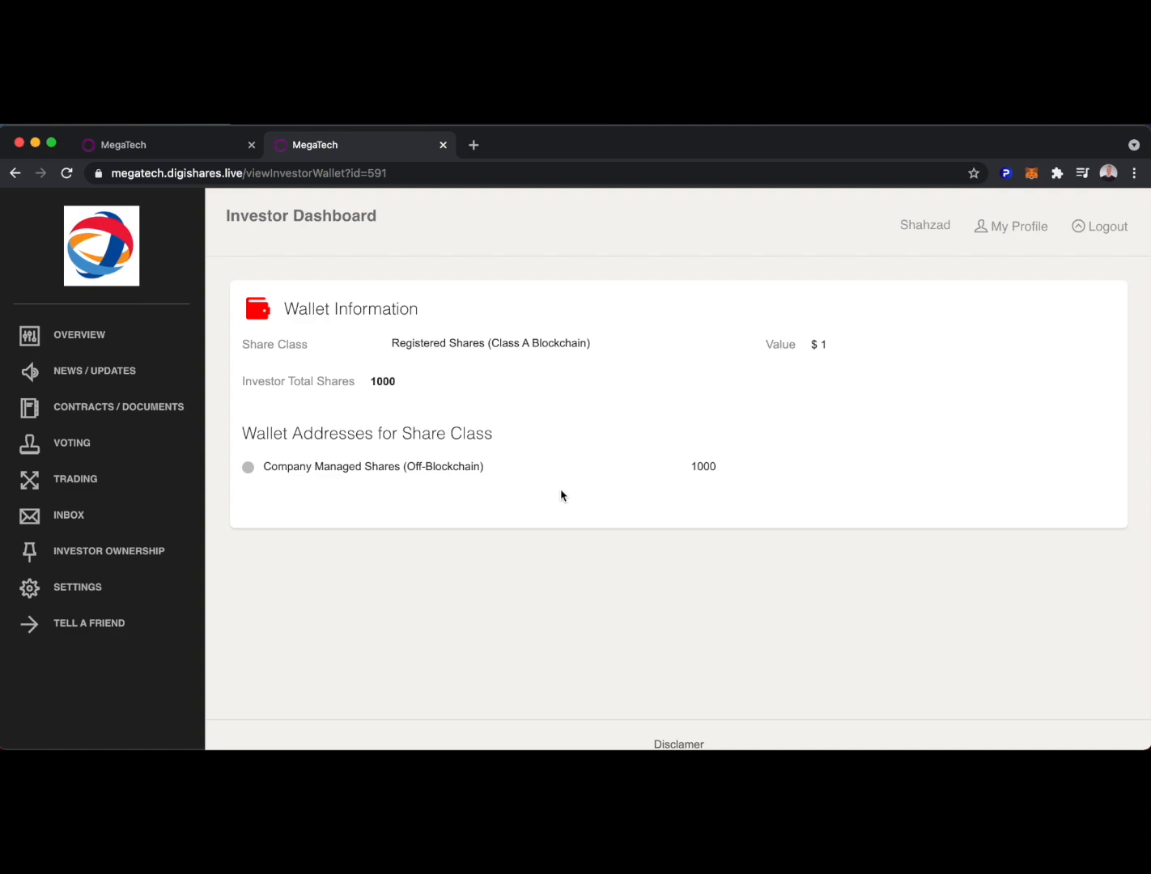
Step: Browse the News/Updates, Contracts/Documents, Voting, Trading and Inbox pages, then return to Overview
left_click(94, 371)
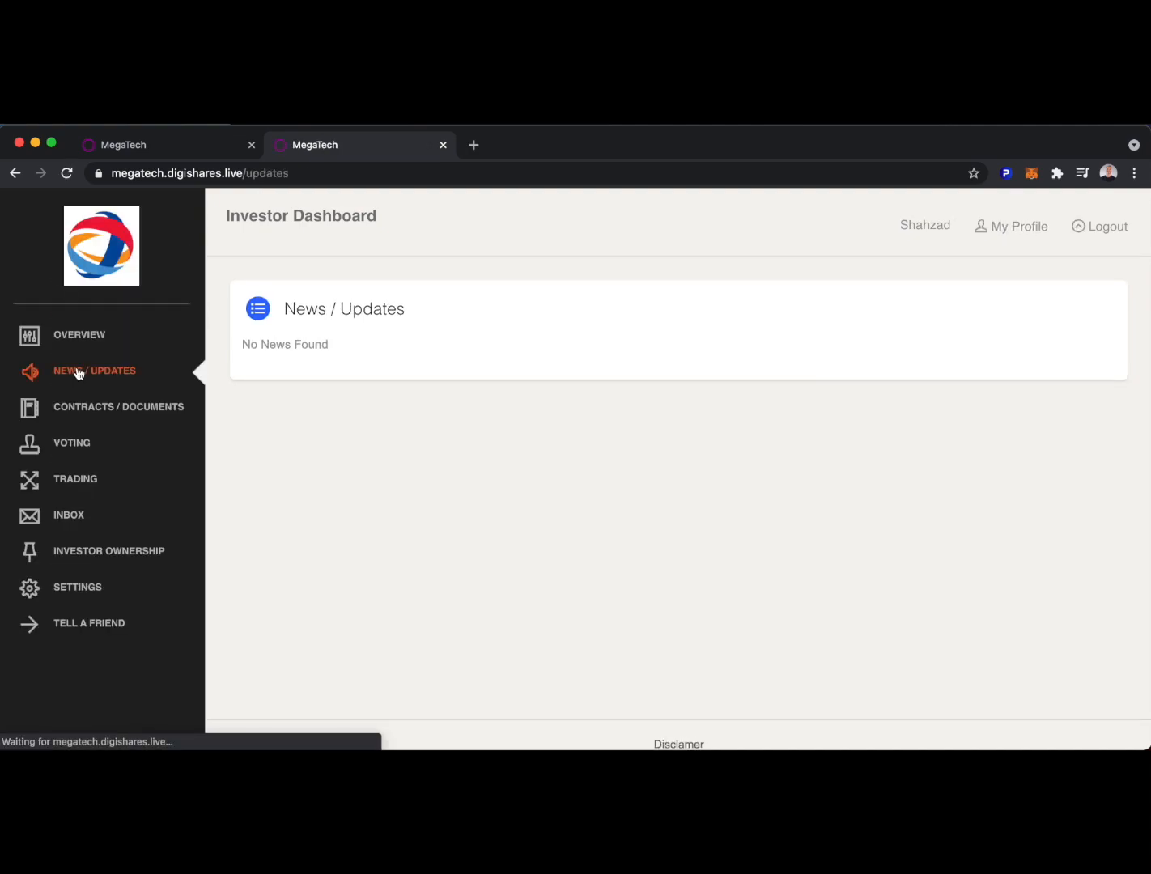
left_click(118, 406)
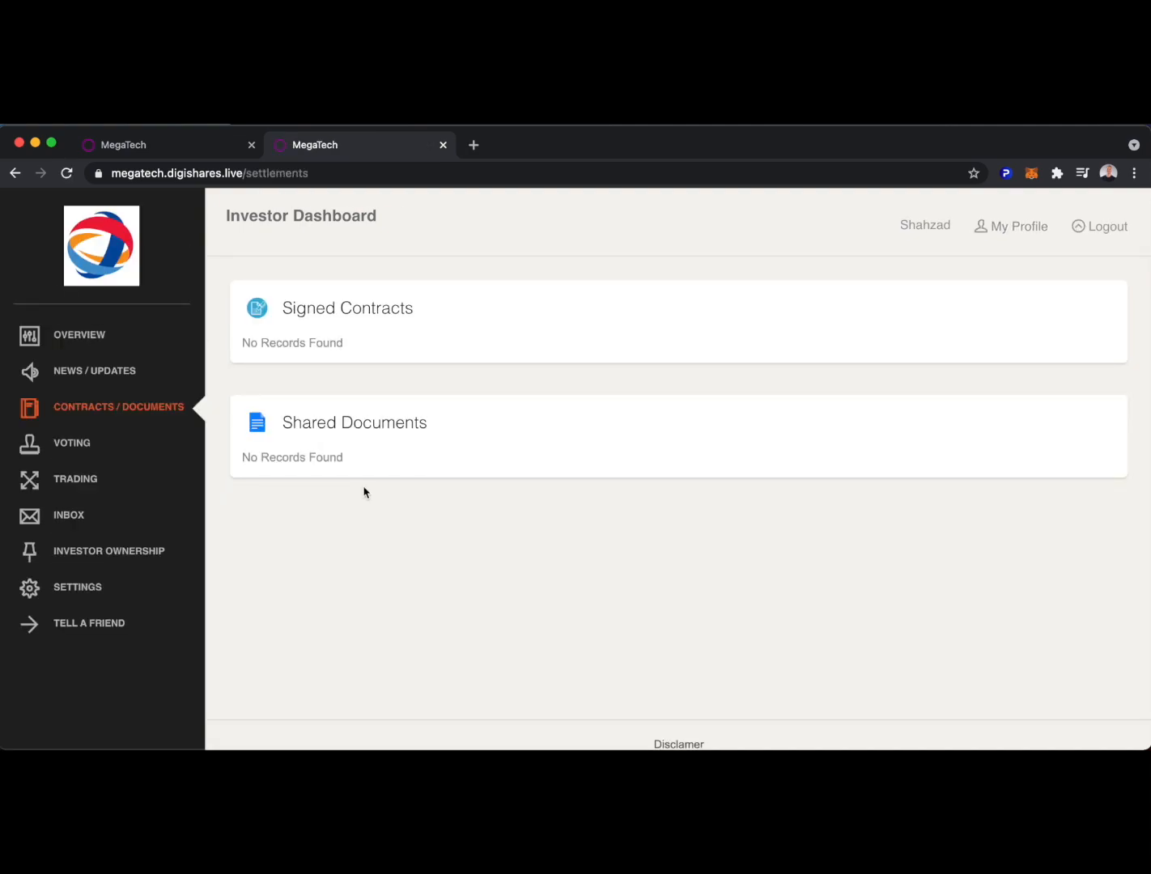
mouse_move(72, 443)
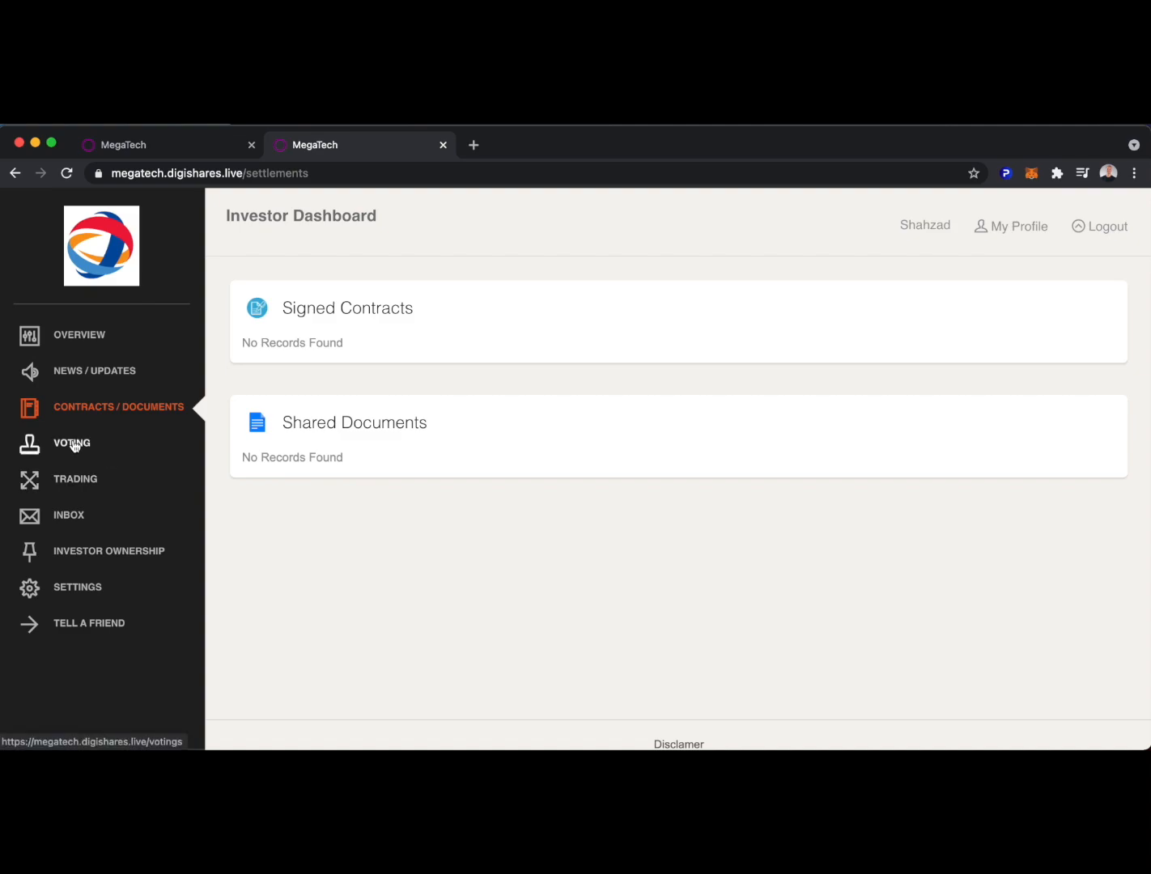
left_click(72, 442)
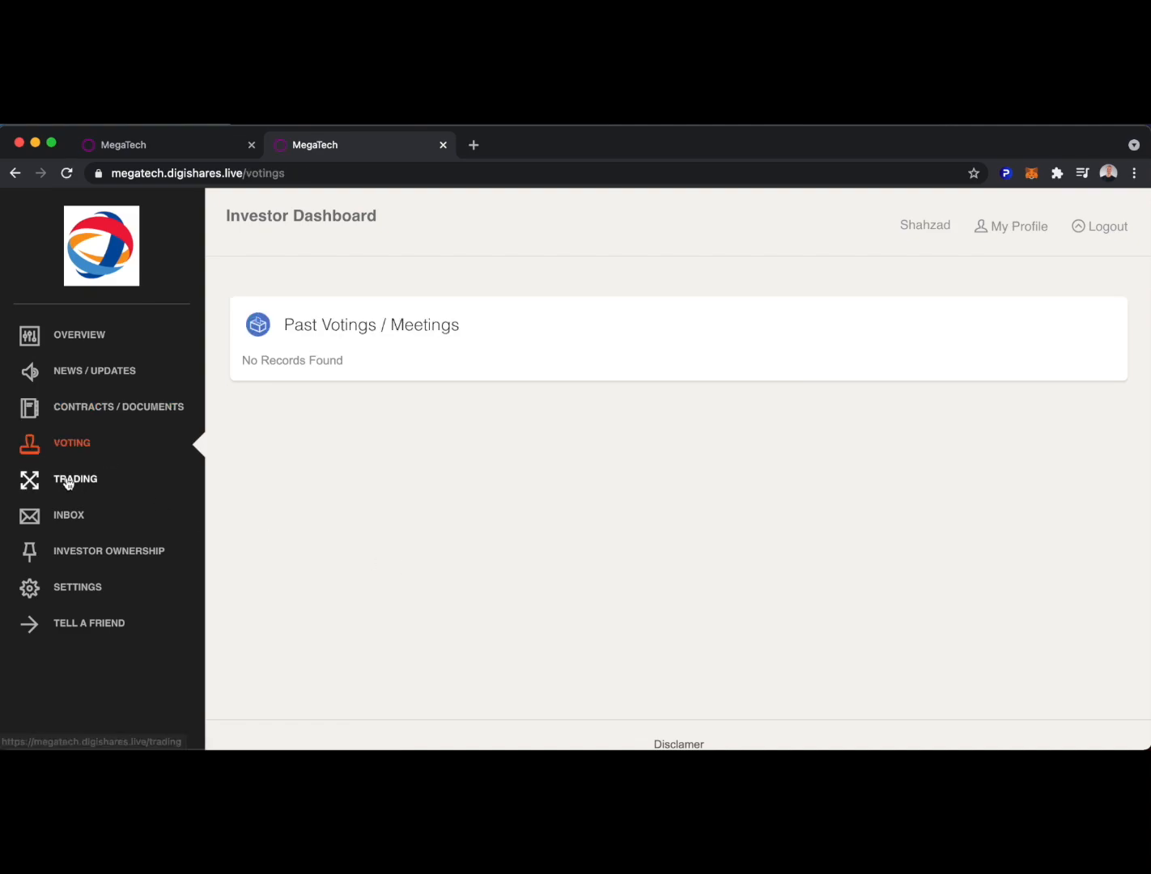
left_click(75, 479)
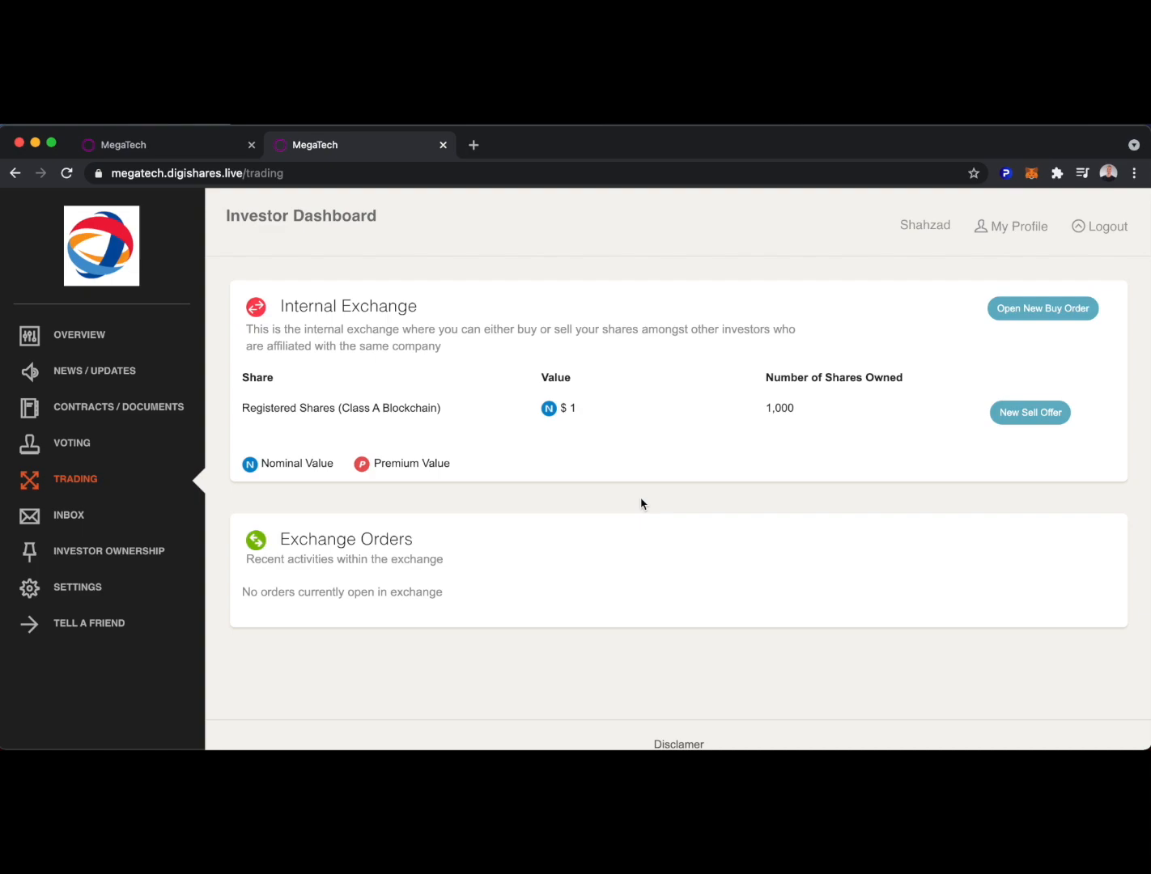
left_click(69, 515)
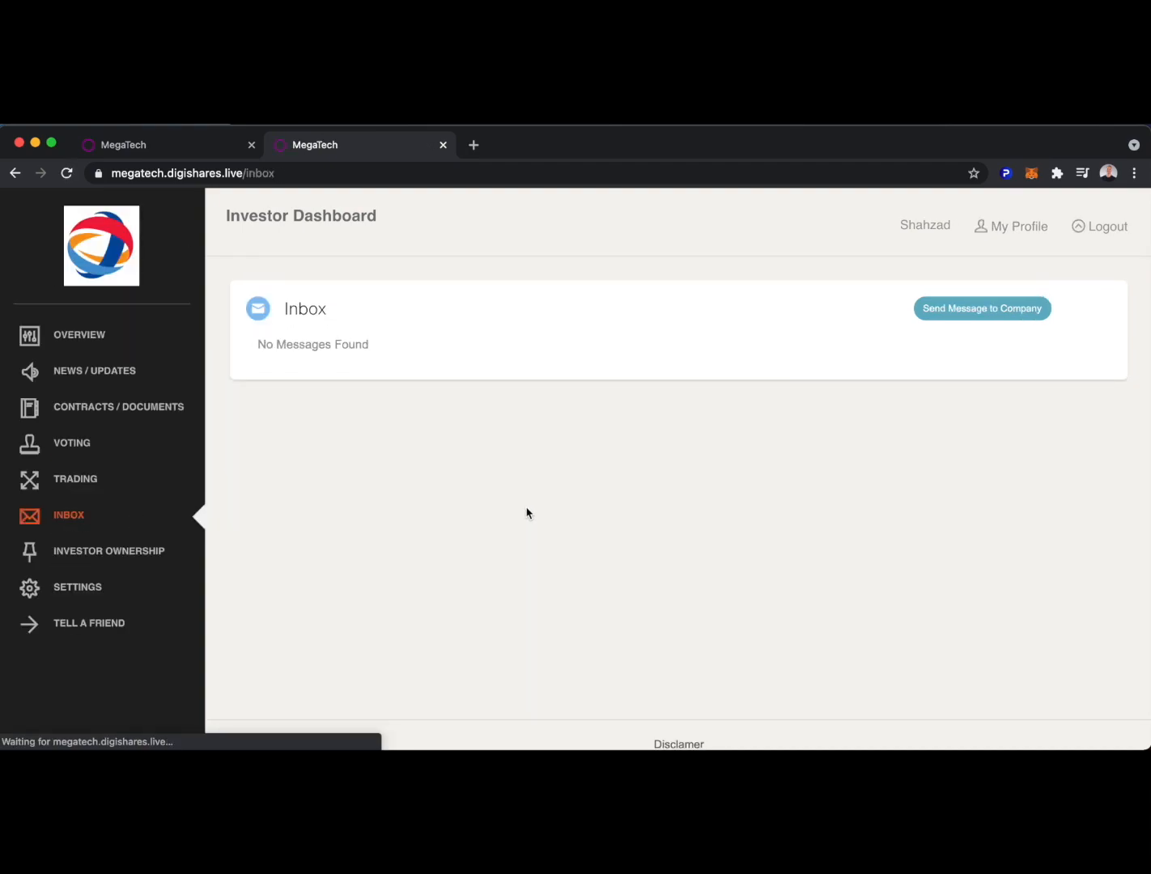
left_click(79, 334)
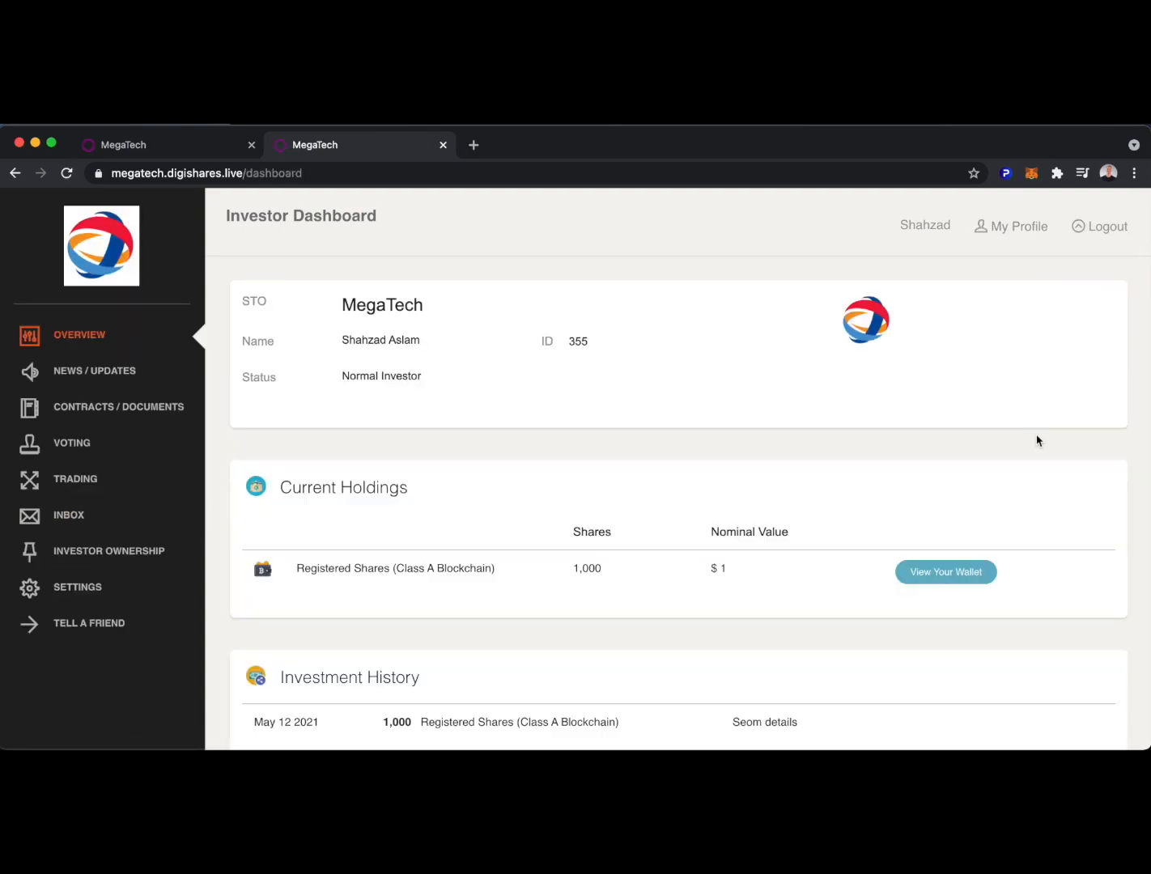